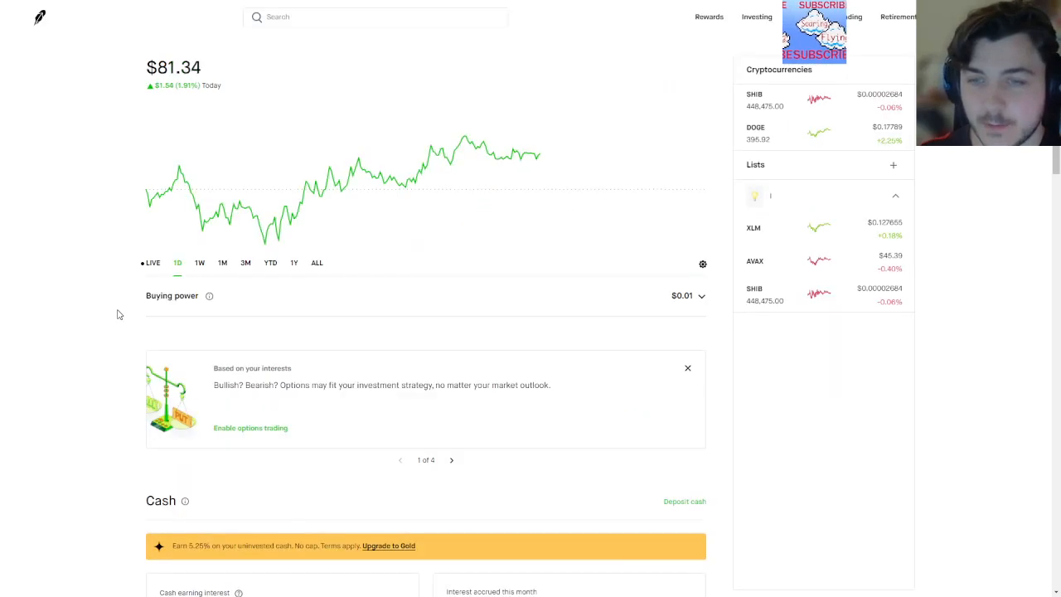
mouse_move(335, 371)
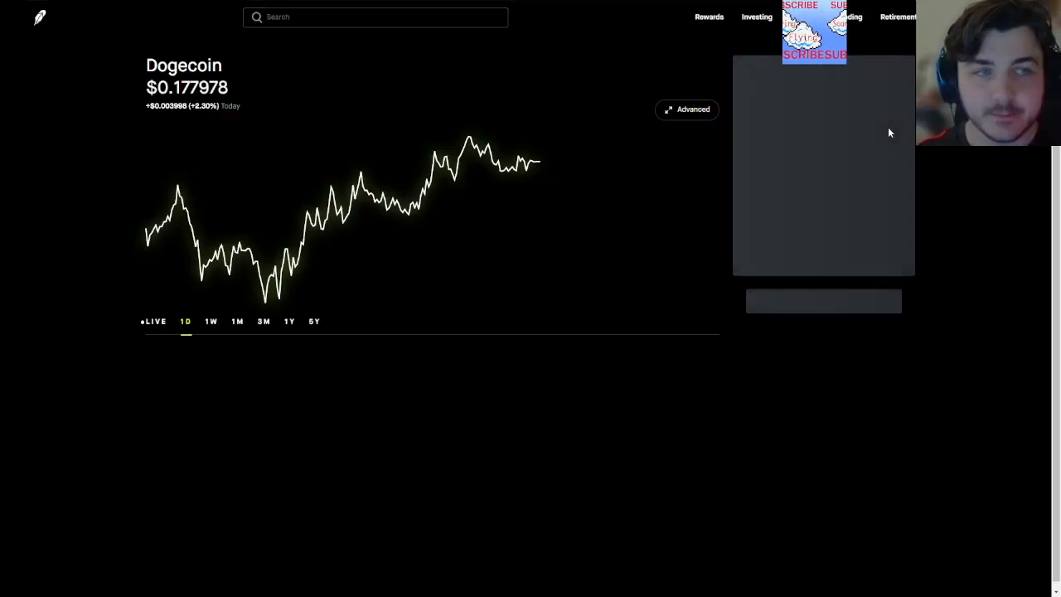
View the Dogecoin price over a longer period and the Shiba Inu holding's details
left_click(211, 321)
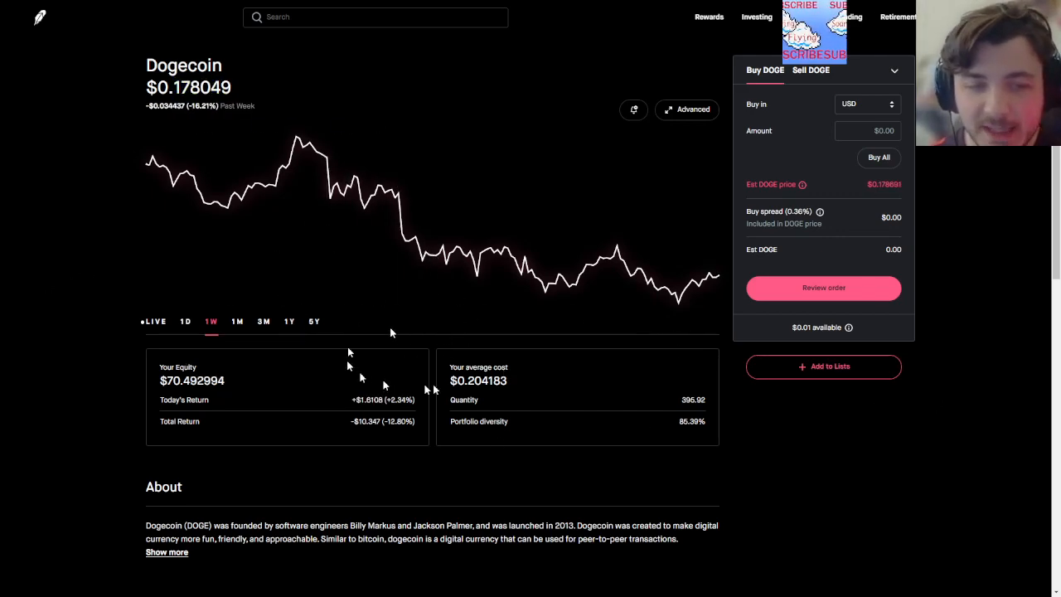
mouse_move(437, 379)
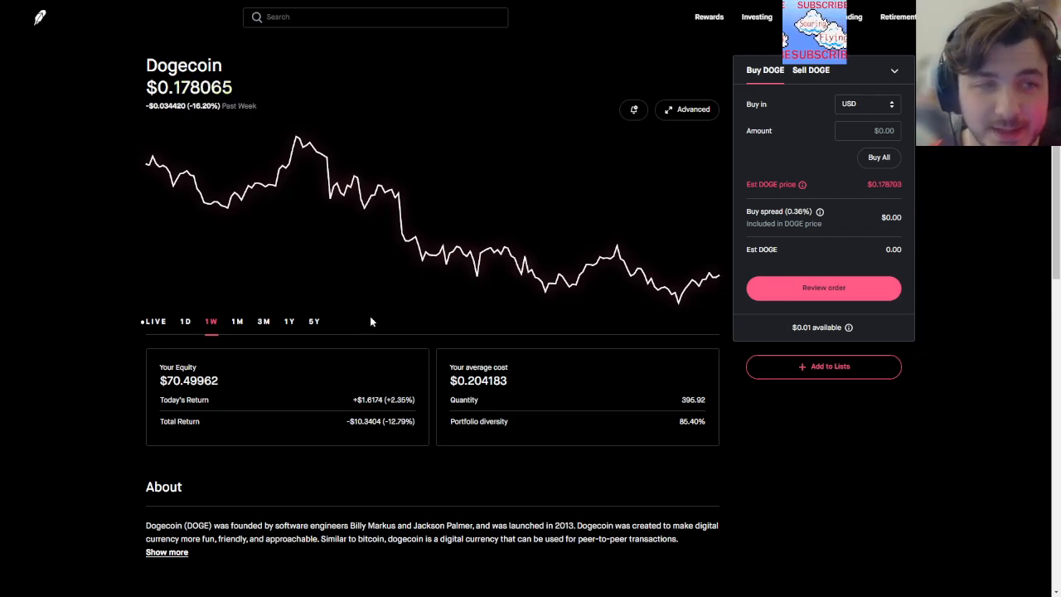
mouse_move(348, 328)
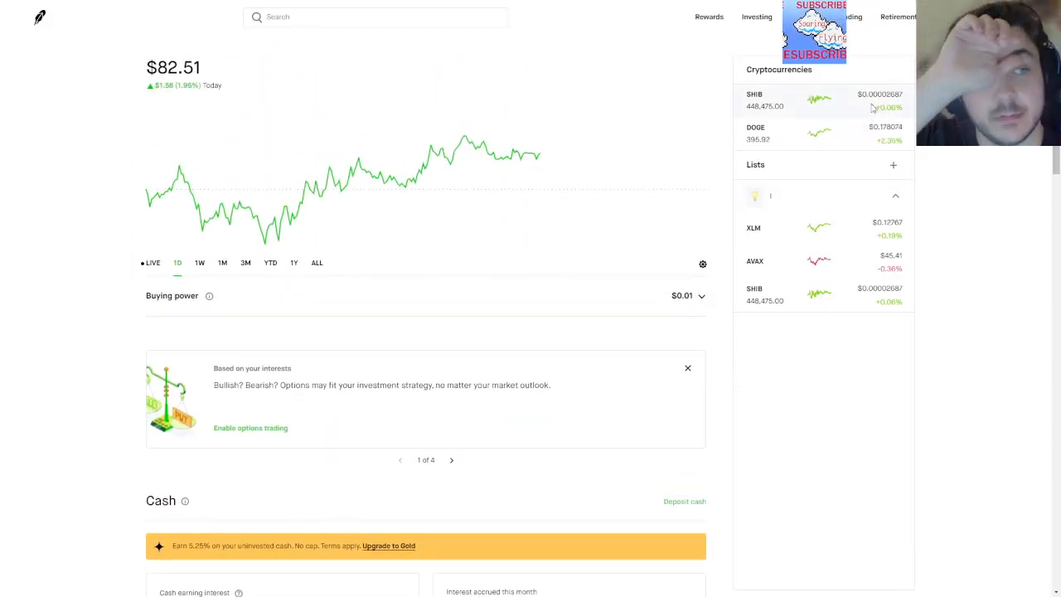
left_click(782, 99)
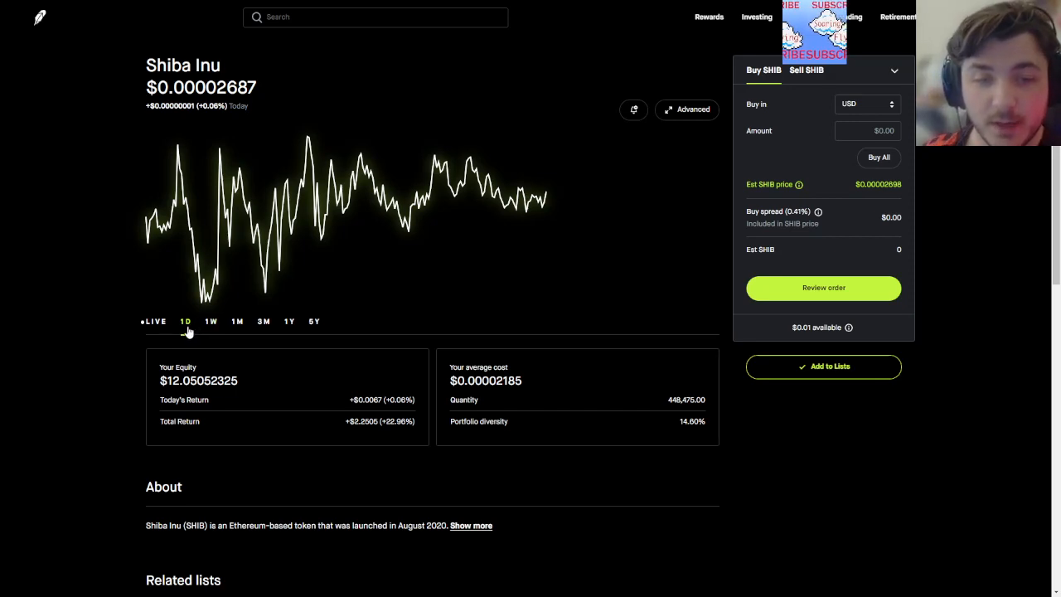
mouse_move(196, 343)
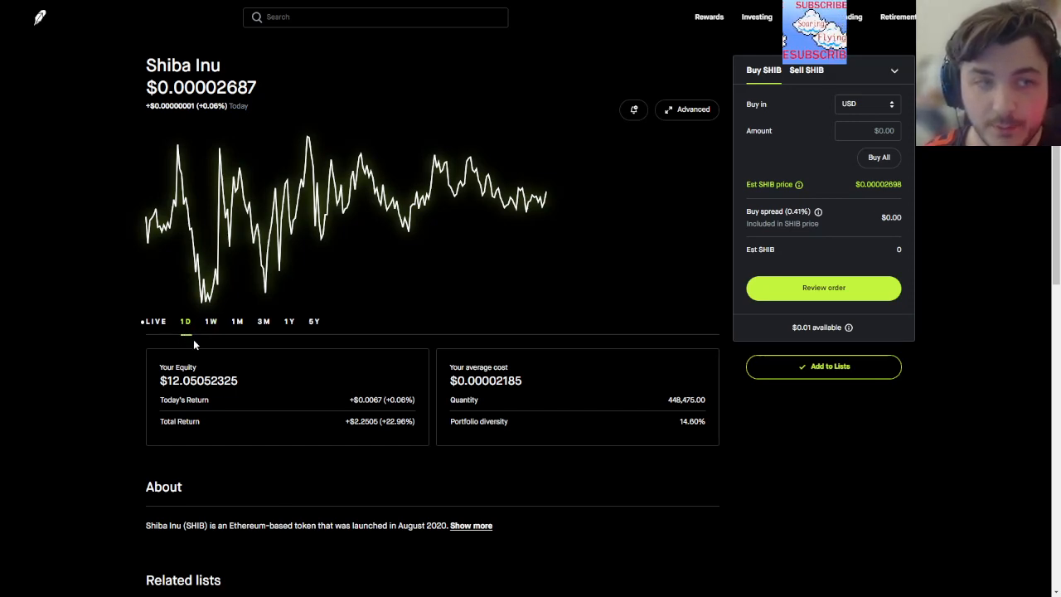
mouse_move(616, 444)
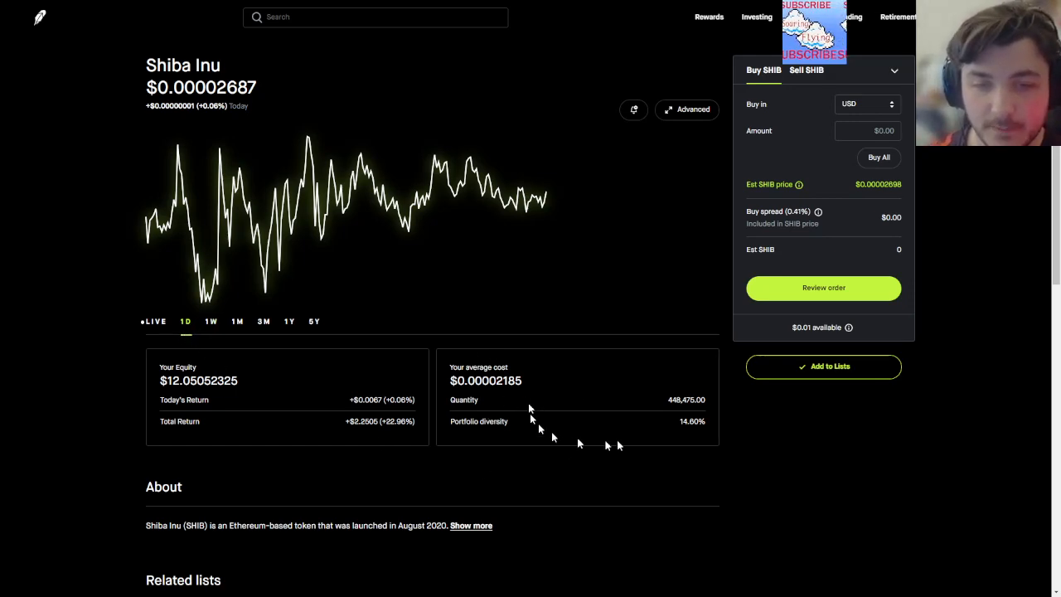
scroll("down", 3)
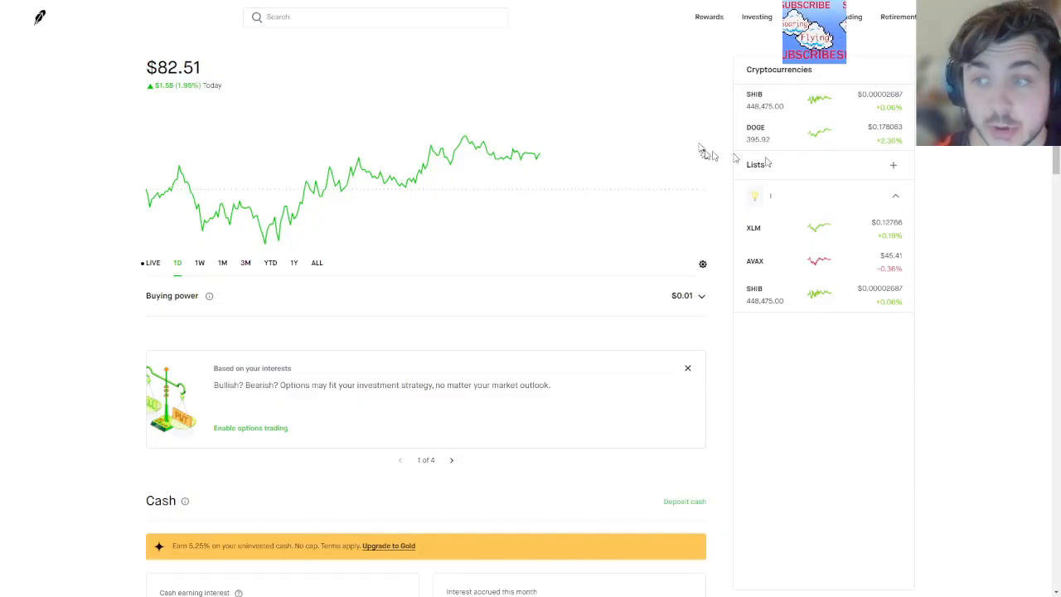
mouse_move(119, 166)
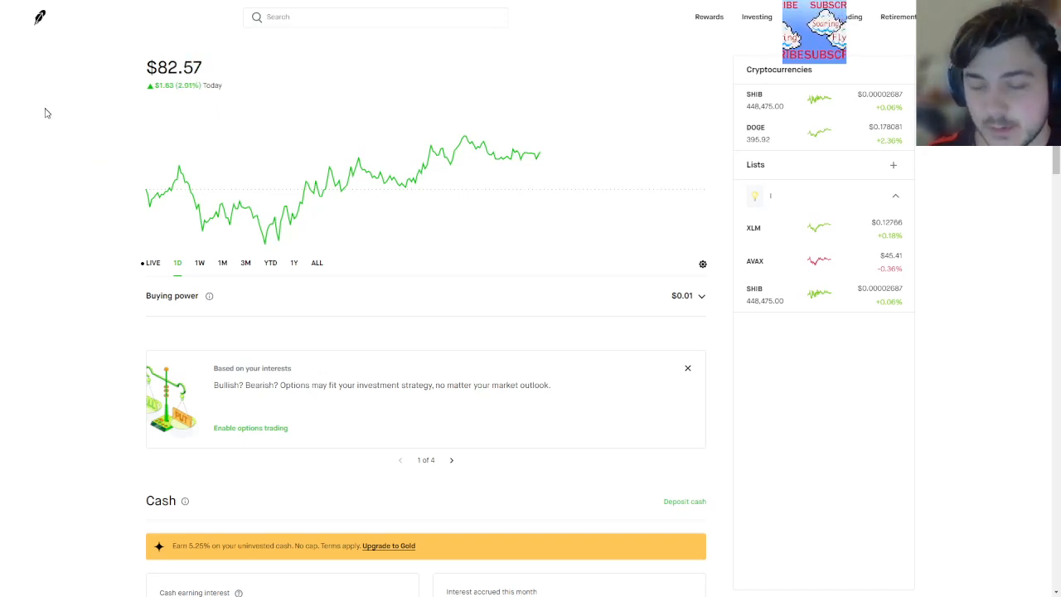
mouse_move(640, 22)
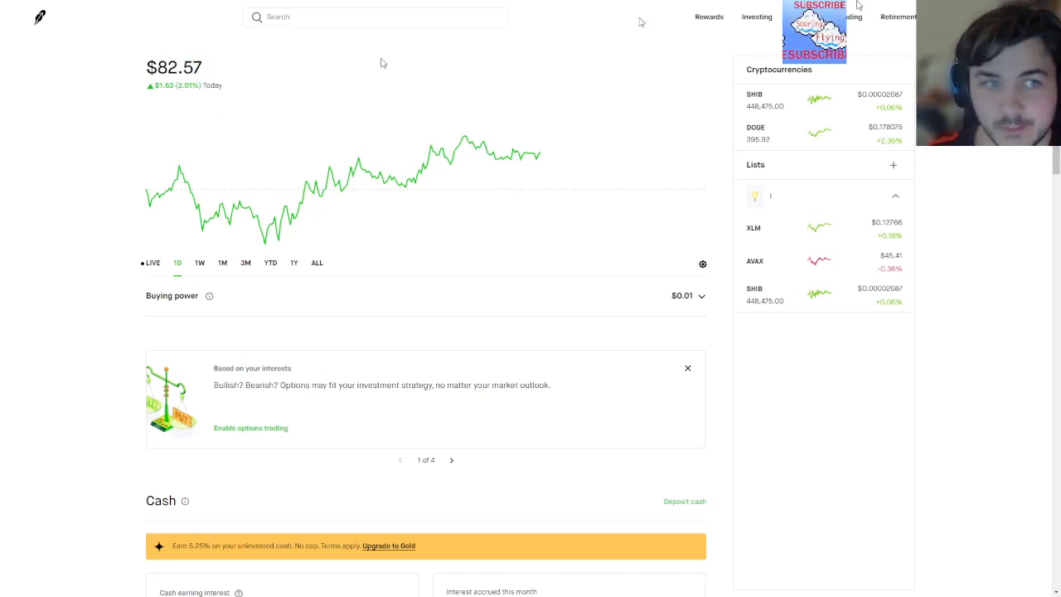
mouse_move(13, 63)
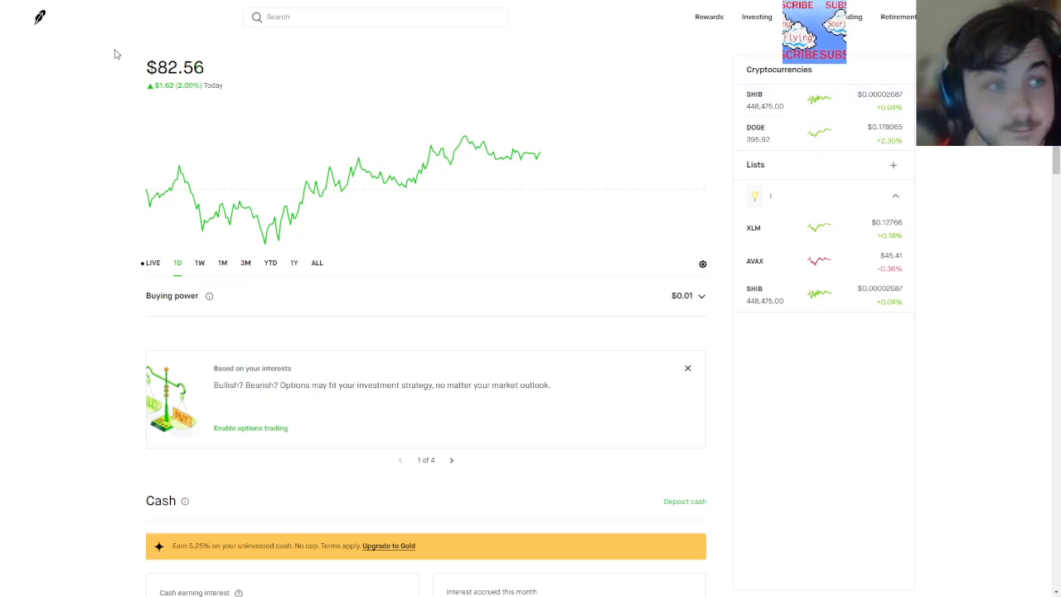
mouse_move(93, 144)
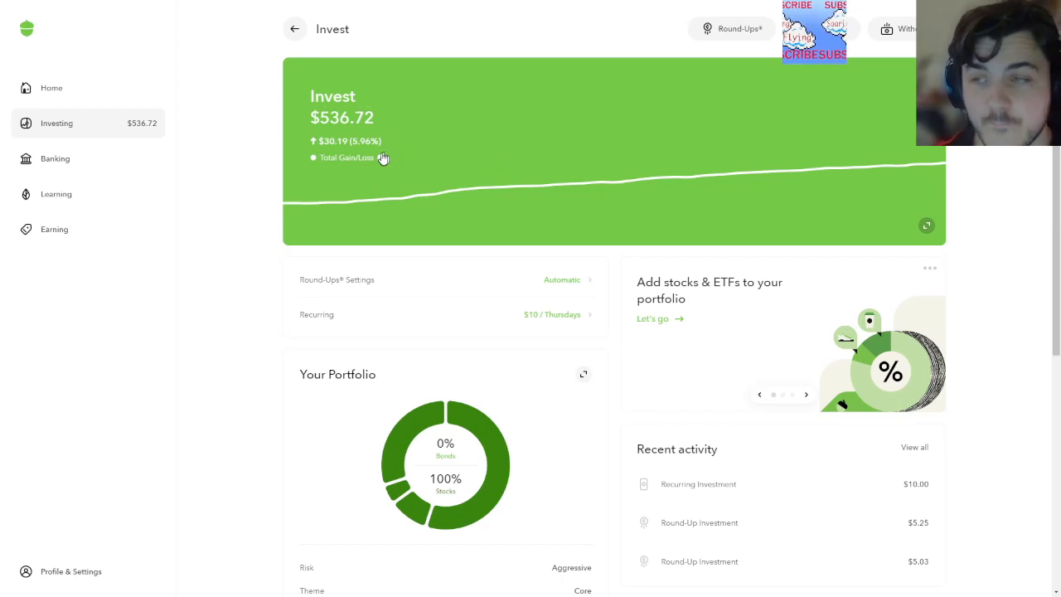
mouse_move(106, 165)
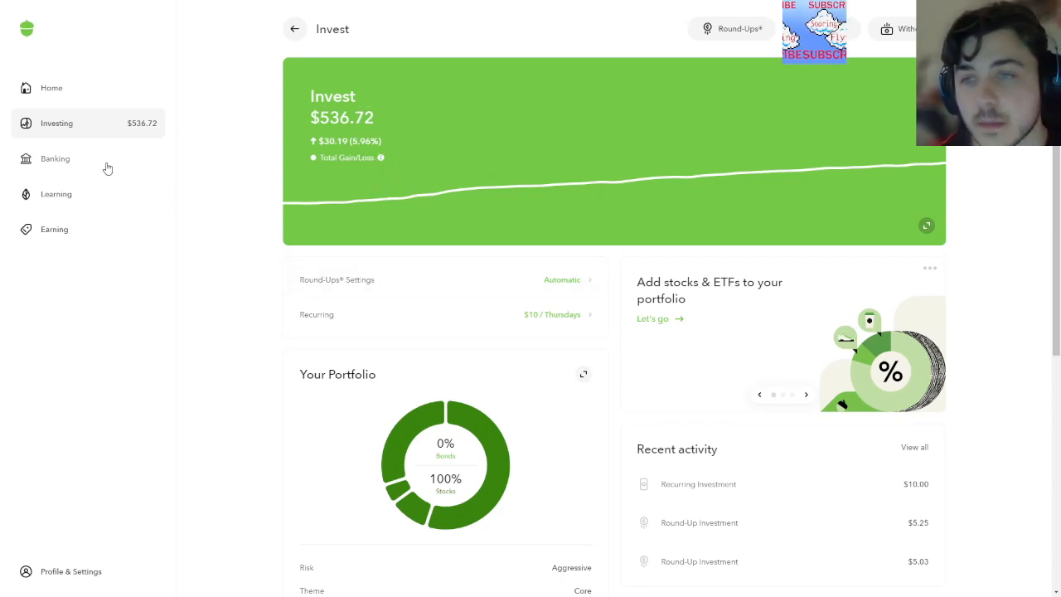
mouse_move(500, 150)
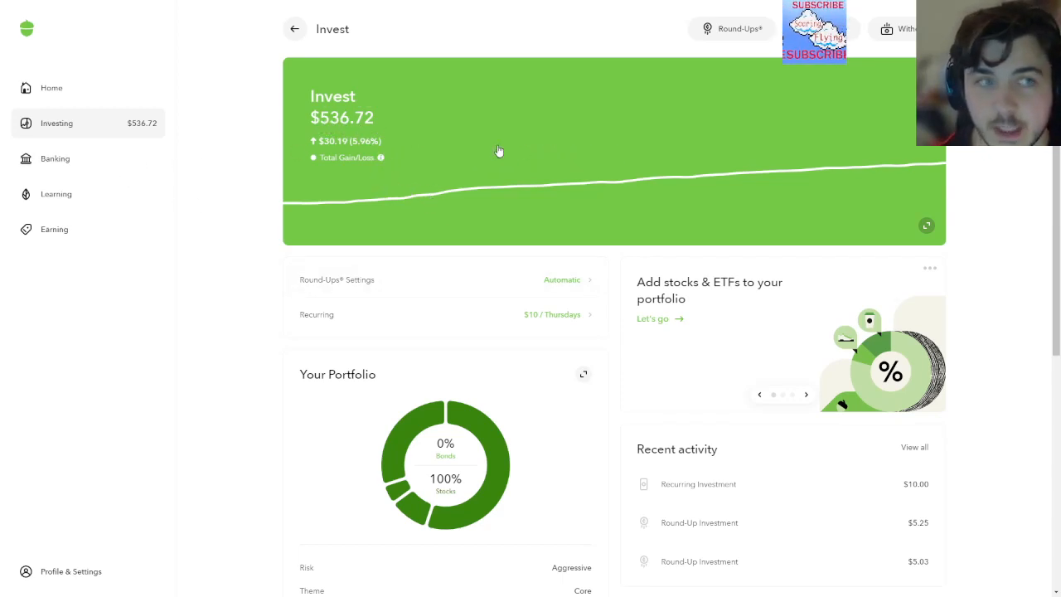
mouse_move(577, 160)
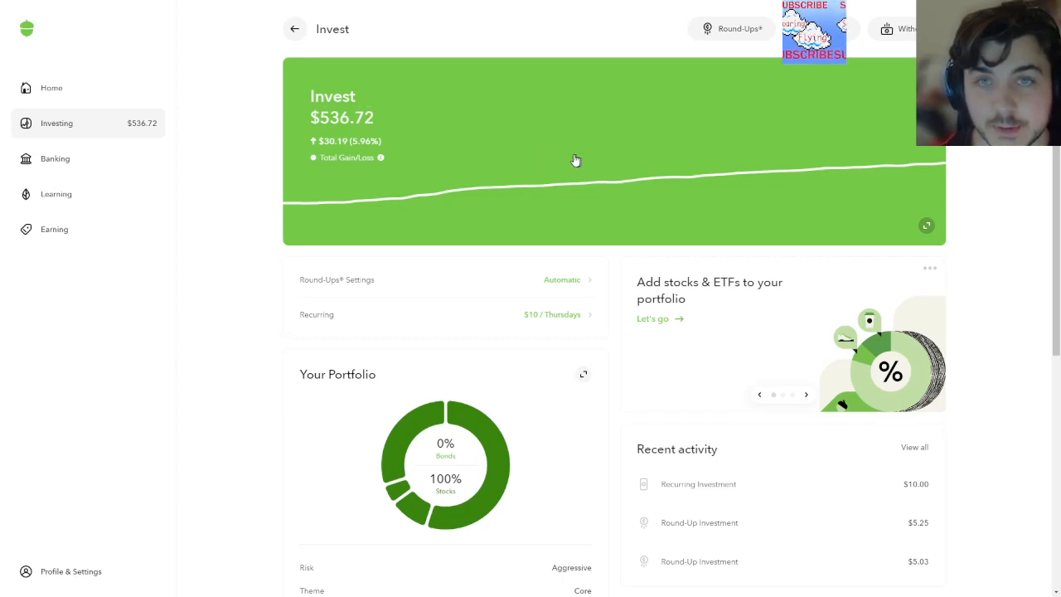
mouse_move(561, 159)
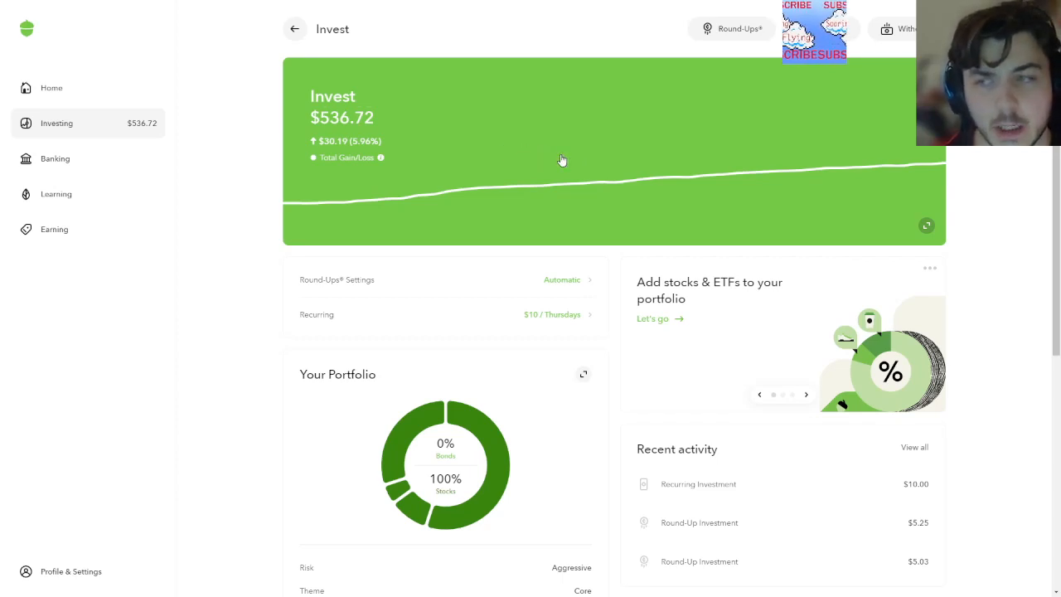
mouse_move(358, 252)
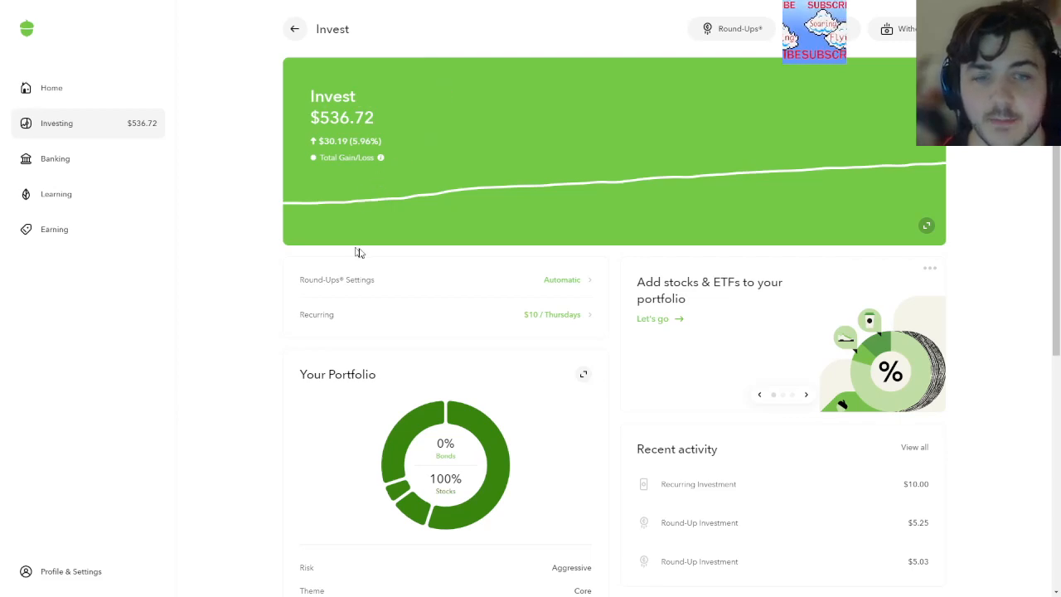
Scroll through the Acorns Invest page's 100% stocks portfolio, 30-day summary and recent round-up activity
scroll("down", 3)
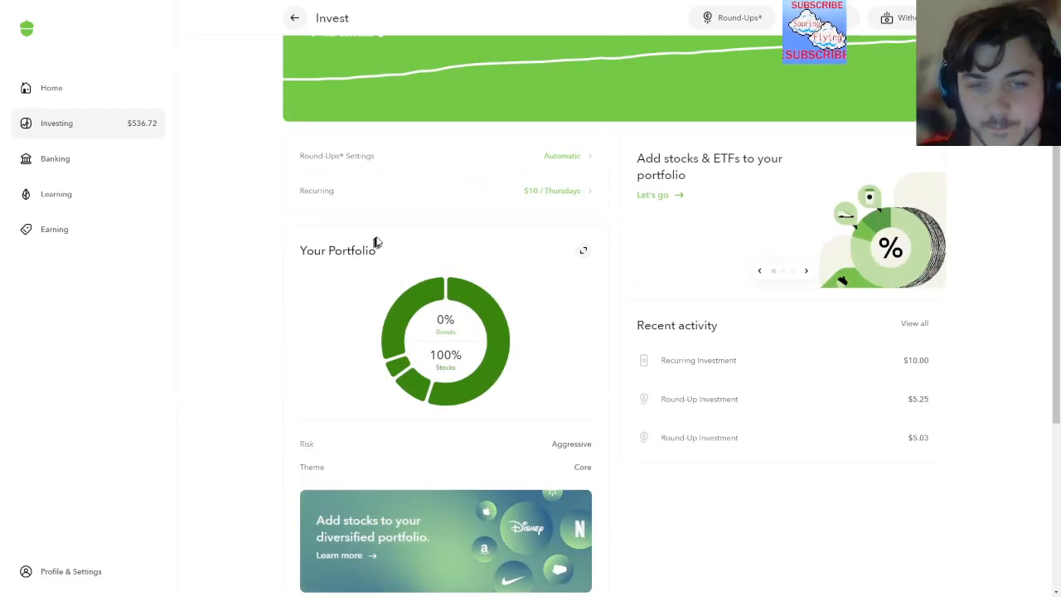
scroll("down", 3)
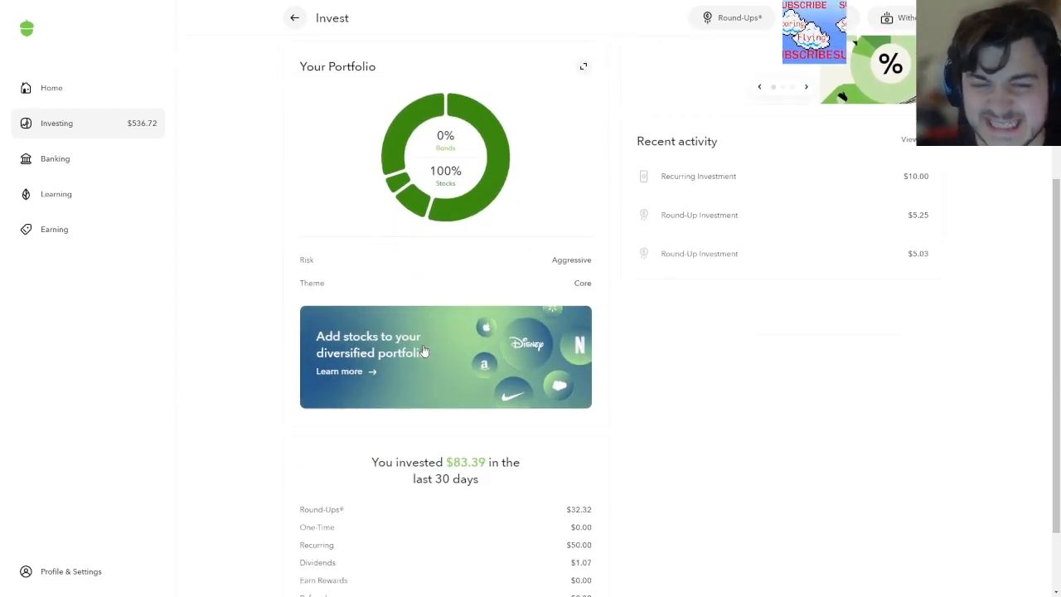
scroll("up", 3)
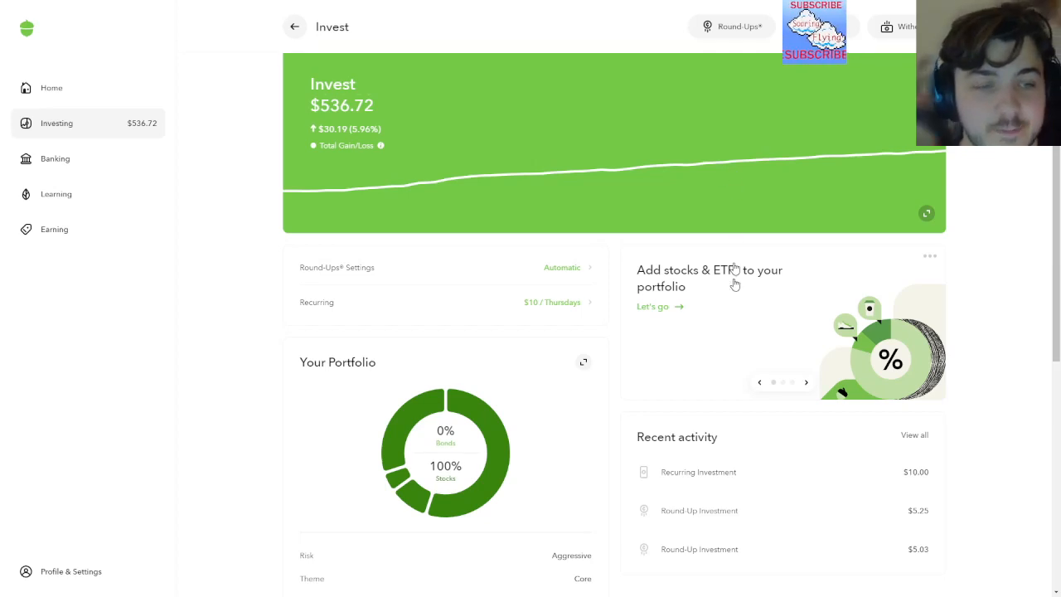
scroll("down", 3)
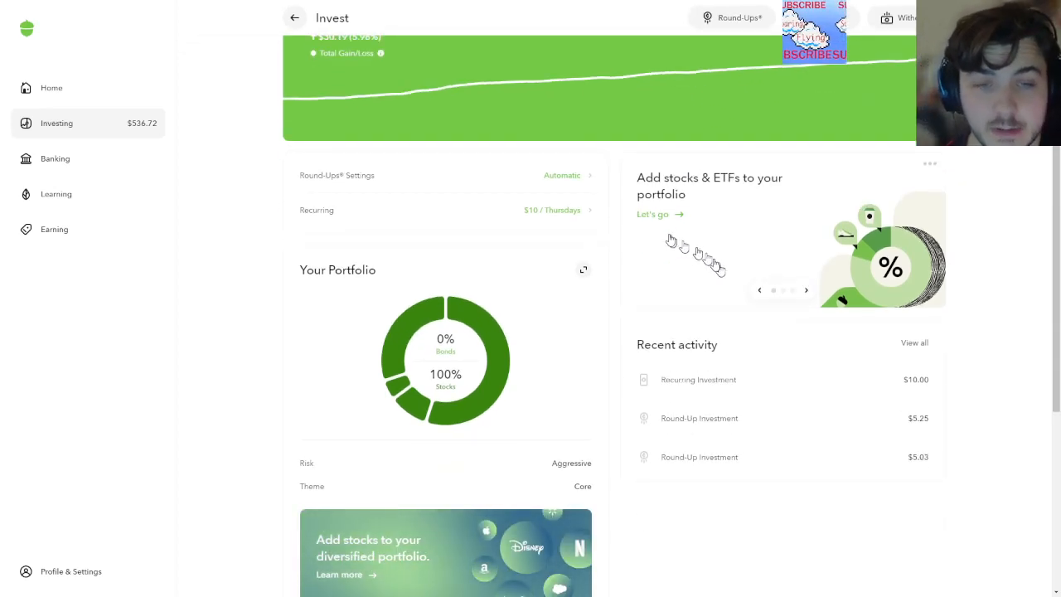
mouse_move(460, 297)
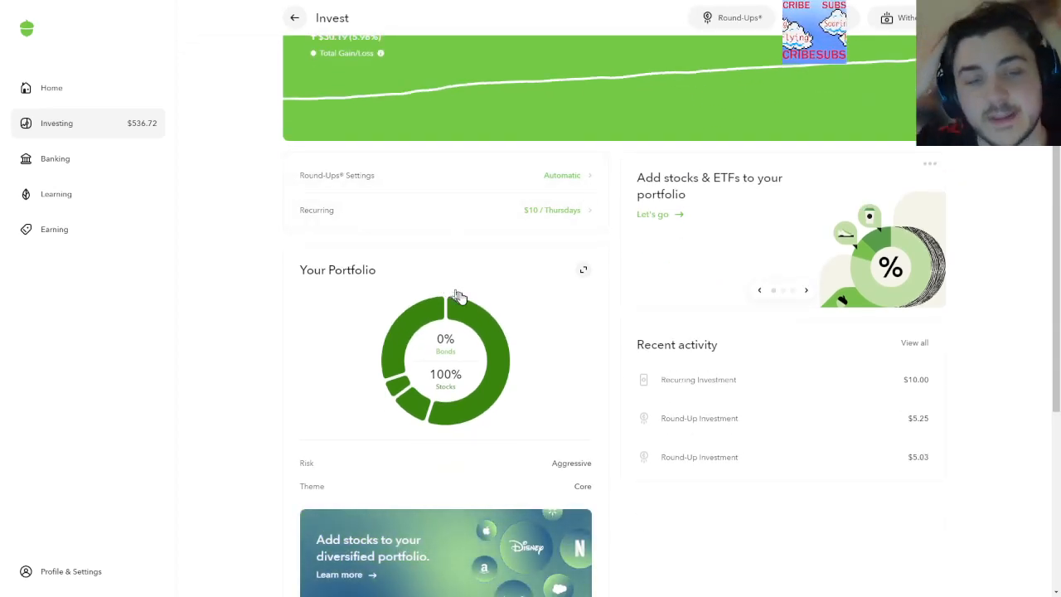
mouse_move(550, 357)
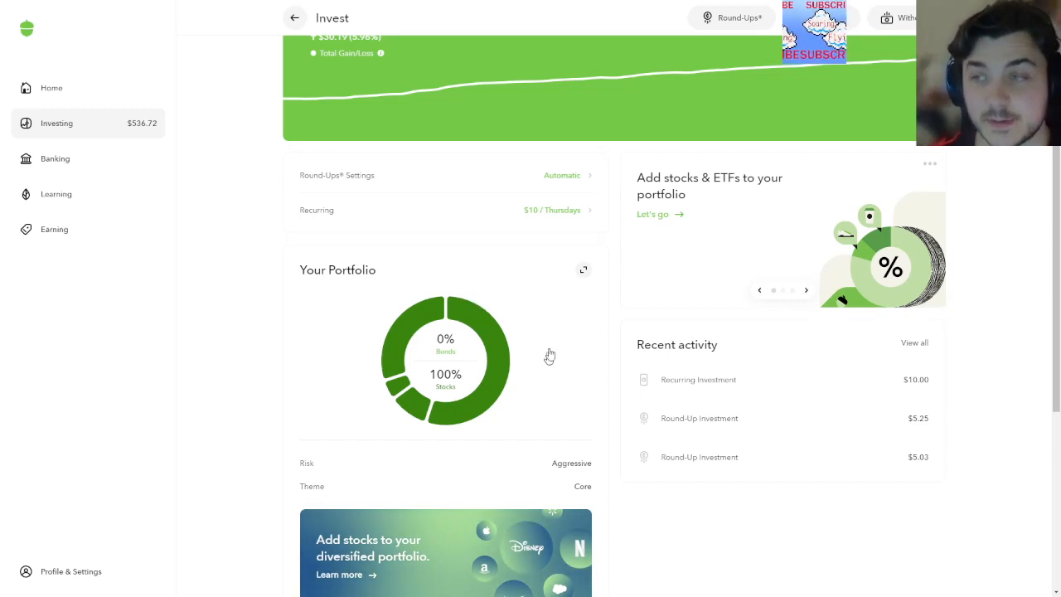
mouse_move(468, 169)
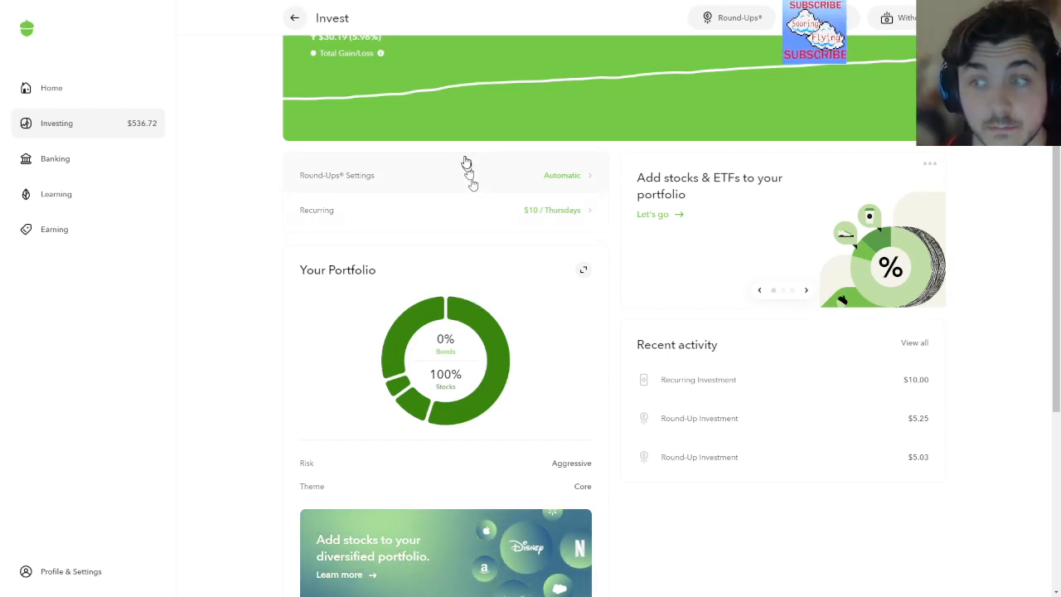
scroll("up", 3)
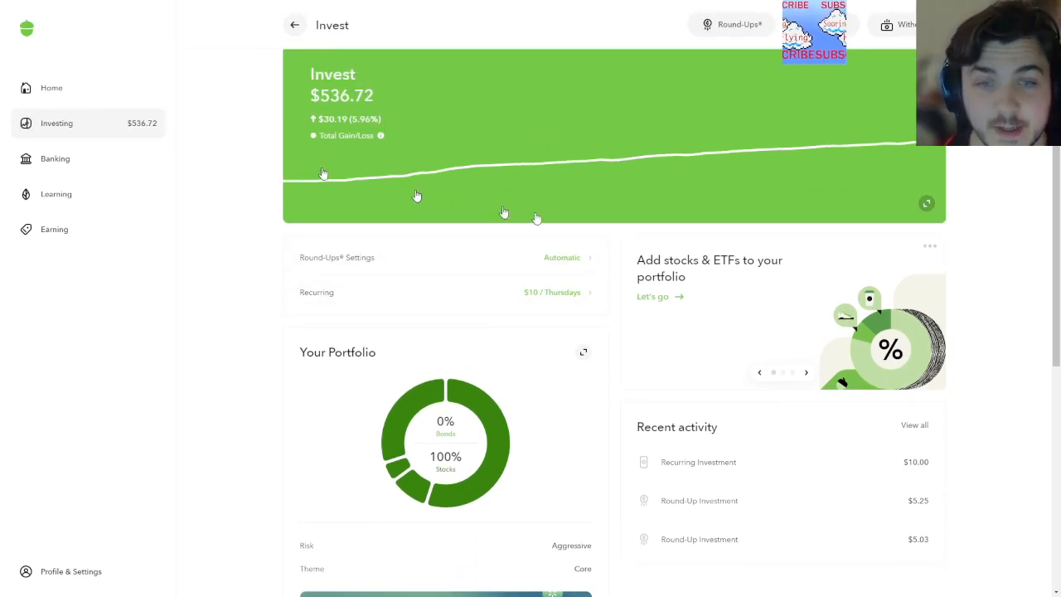
mouse_move(487, 292)
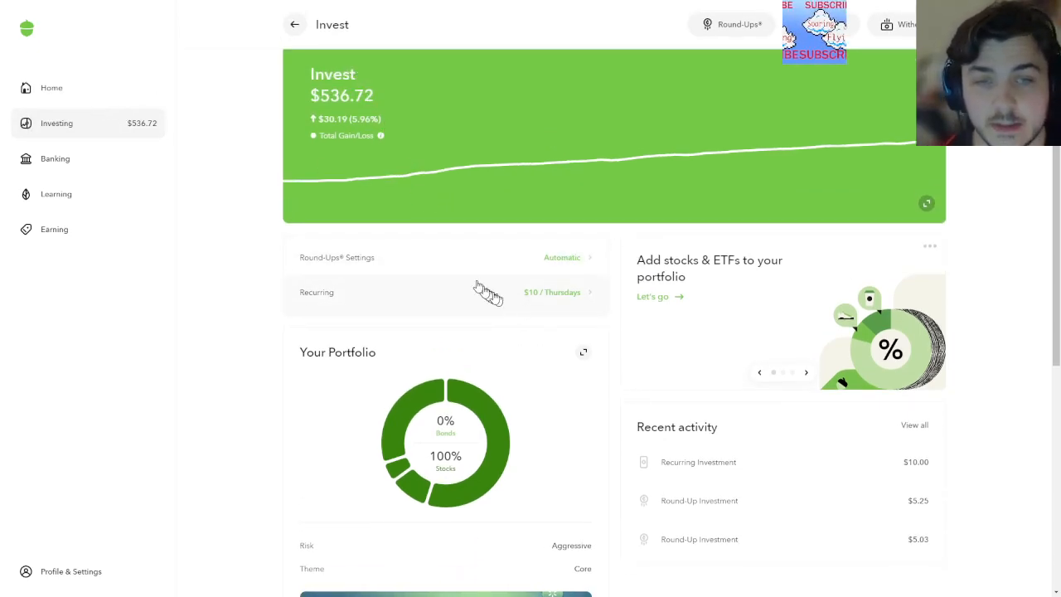
scroll("down", 3)
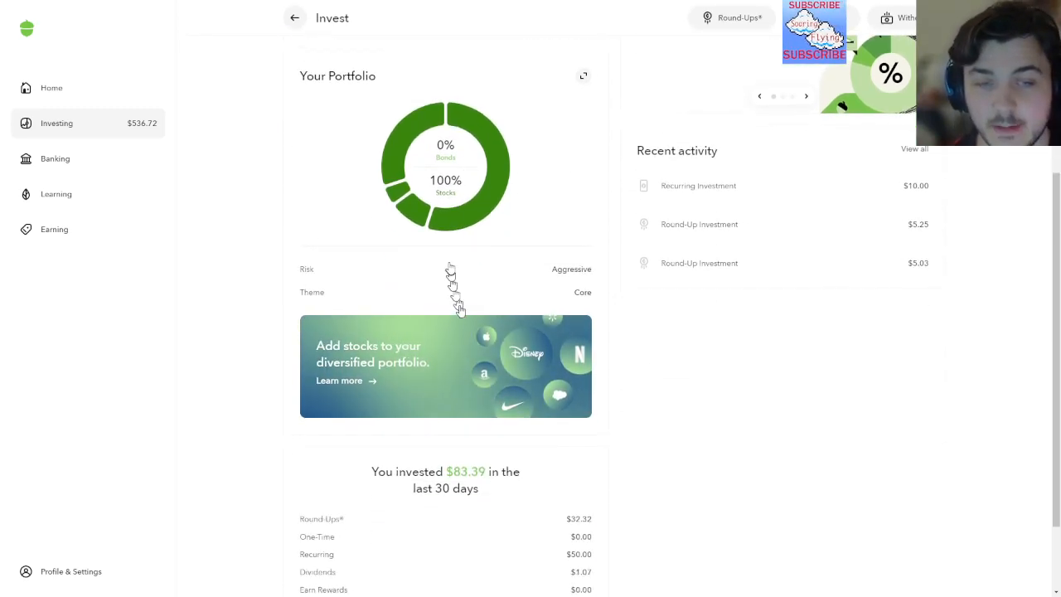
scroll("down", 3)
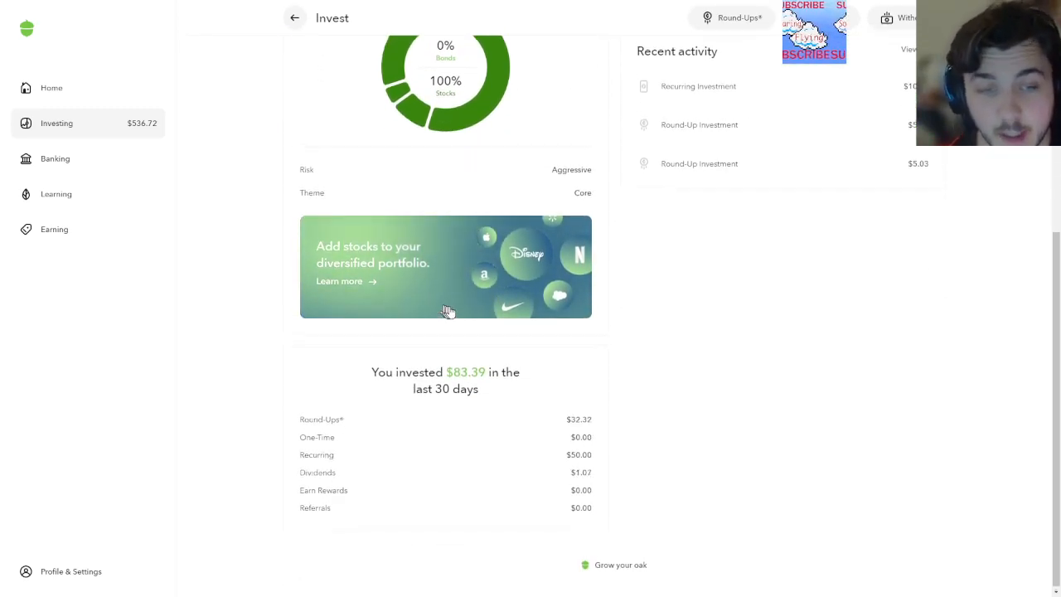
scroll("up", 3)
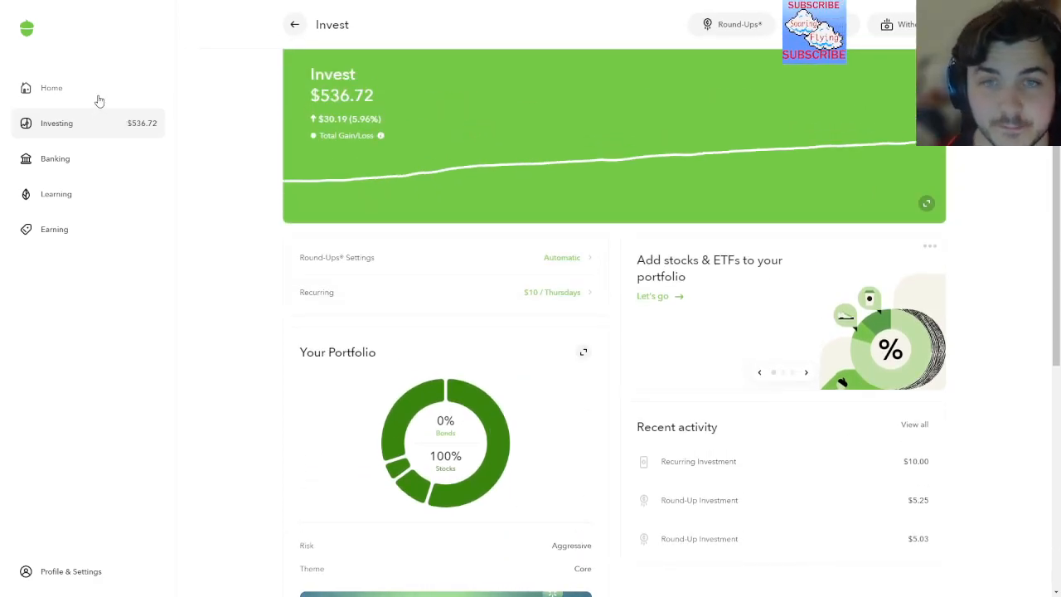
From Home, view Your Potential and slide the projection across ages, settling on $18,686 at age 35
left_click(51, 88)
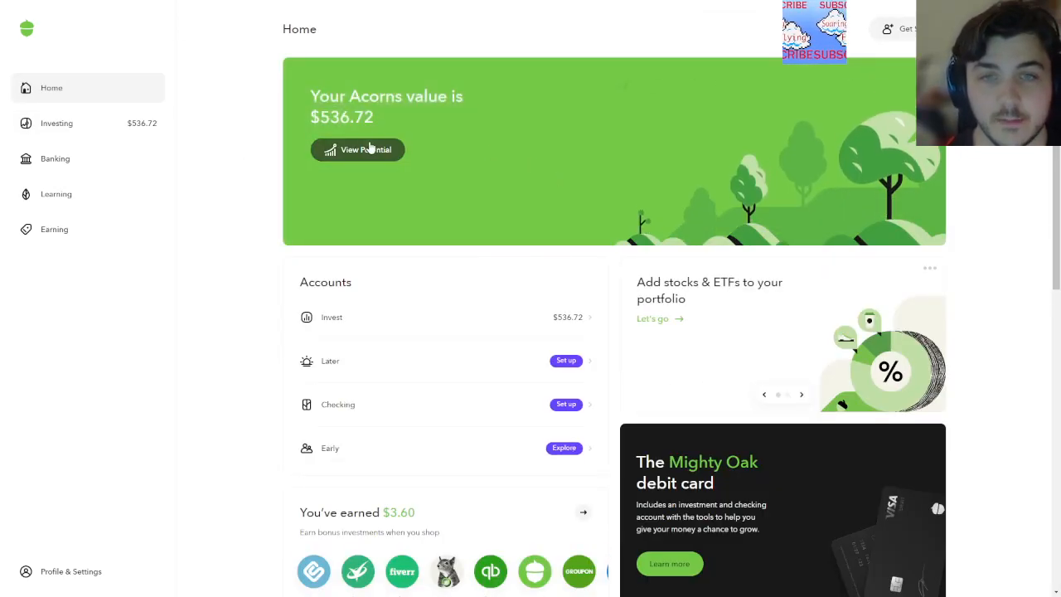
left_click(358, 149)
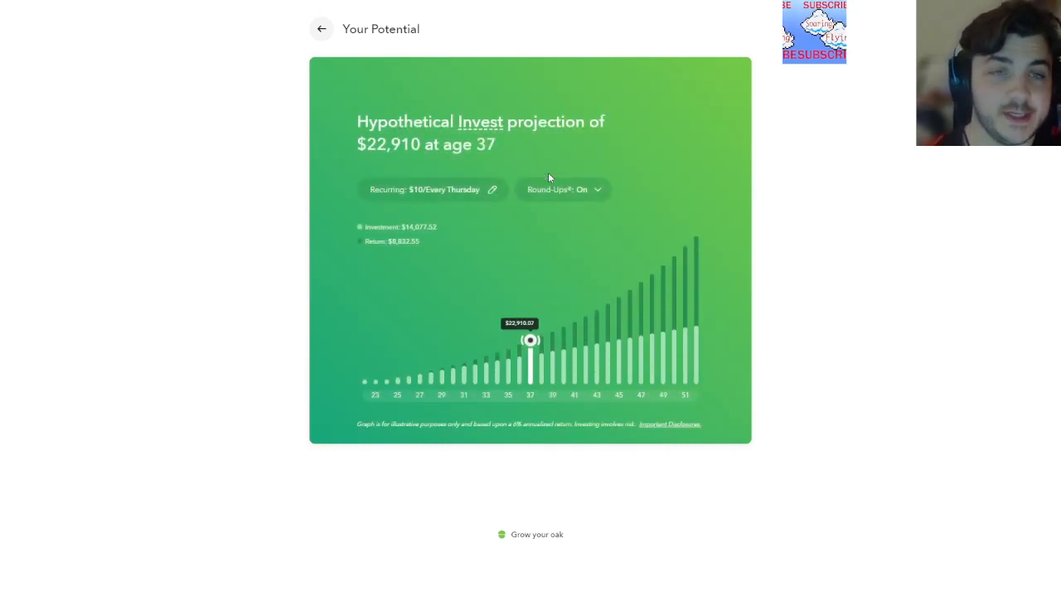
mouse_move(592, 300)
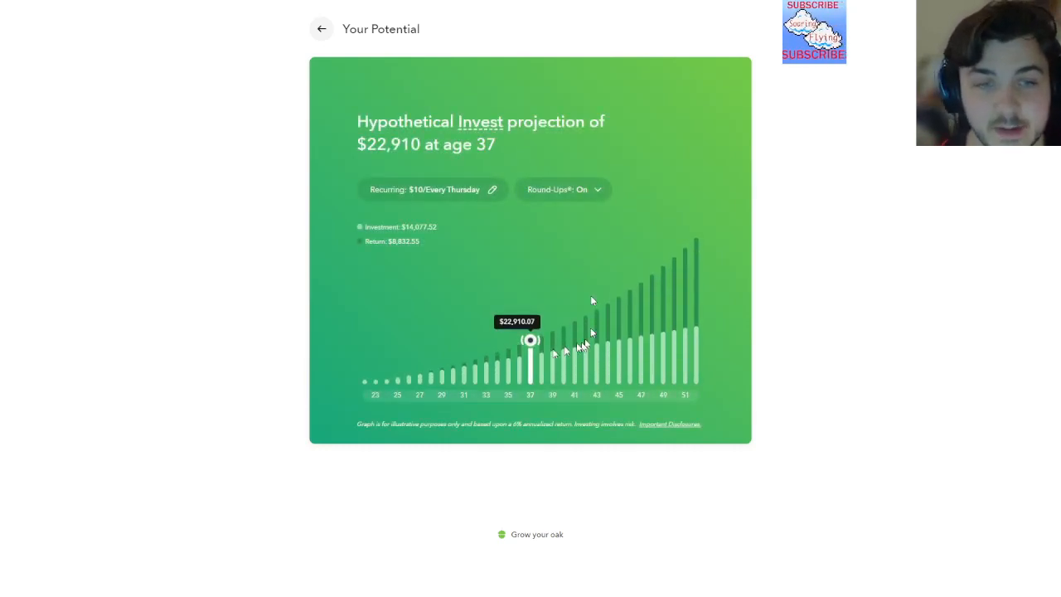
left_click_drag(531, 338, 696, 237)
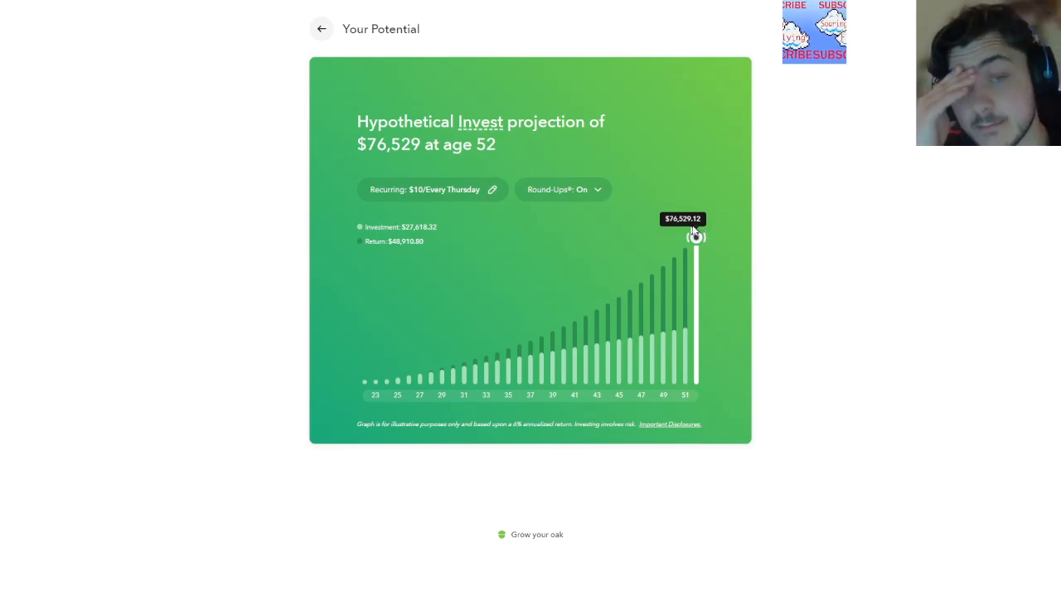
mouse_move(683, 223)
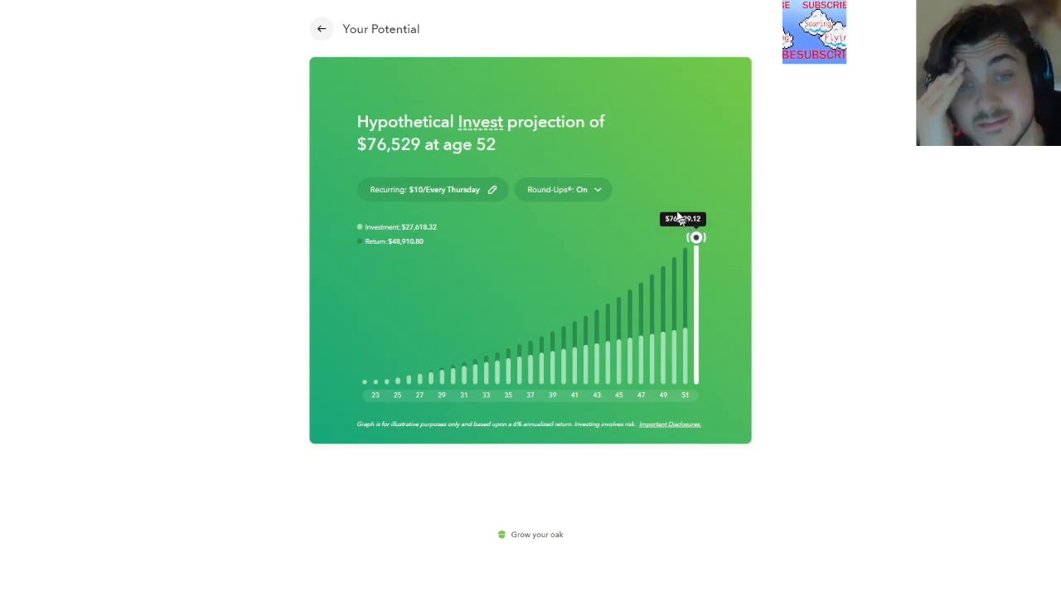
left_click_drag(696, 239, 445, 366)
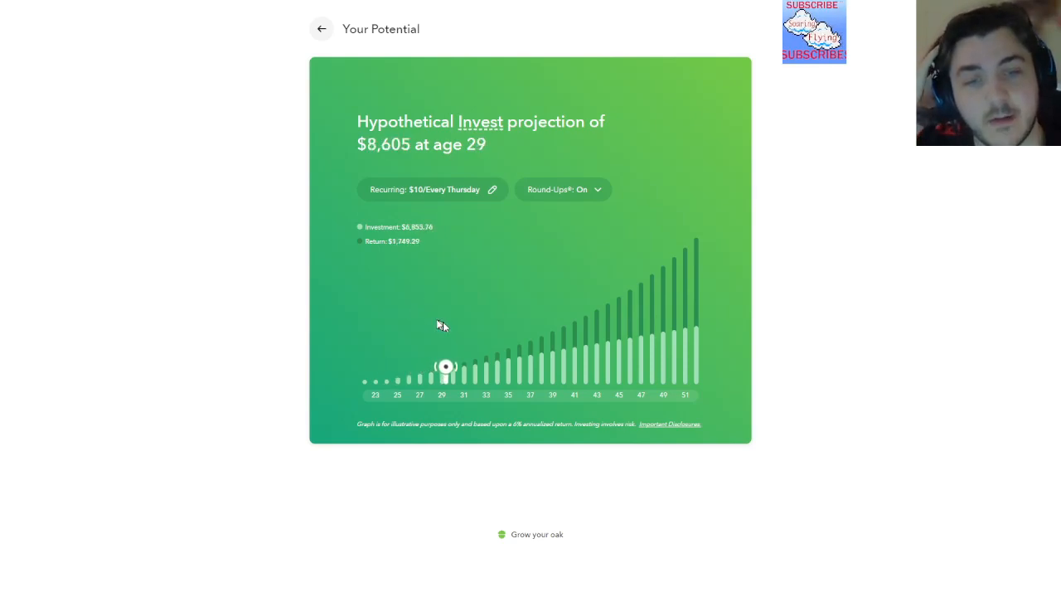
left_click_drag(446, 367, 477, 367)
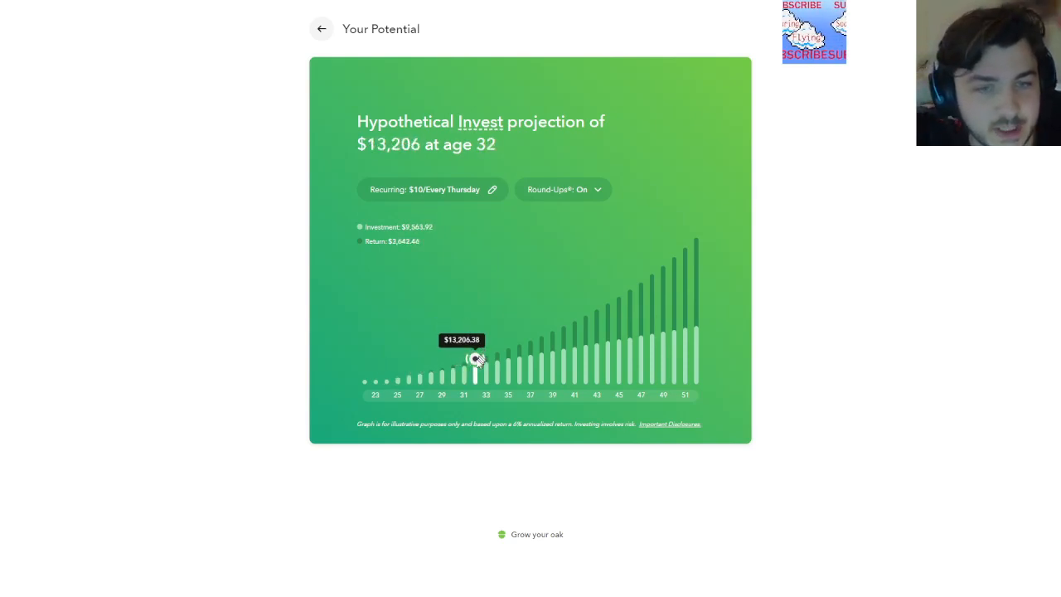
left_click_drag(477, 358, 497, 351)
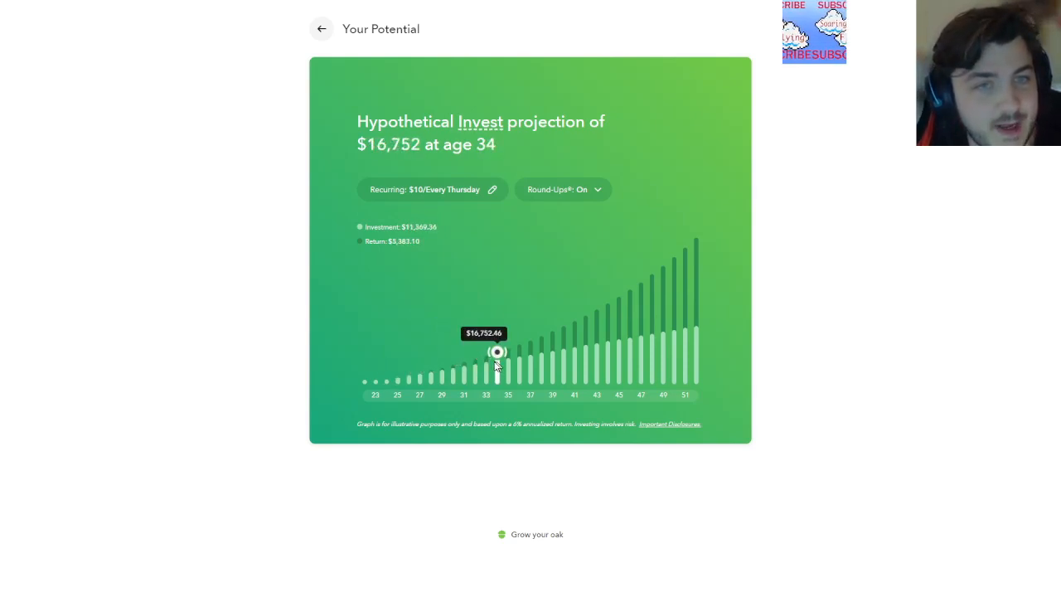
left_click_drag(497, 352, 510, 348)
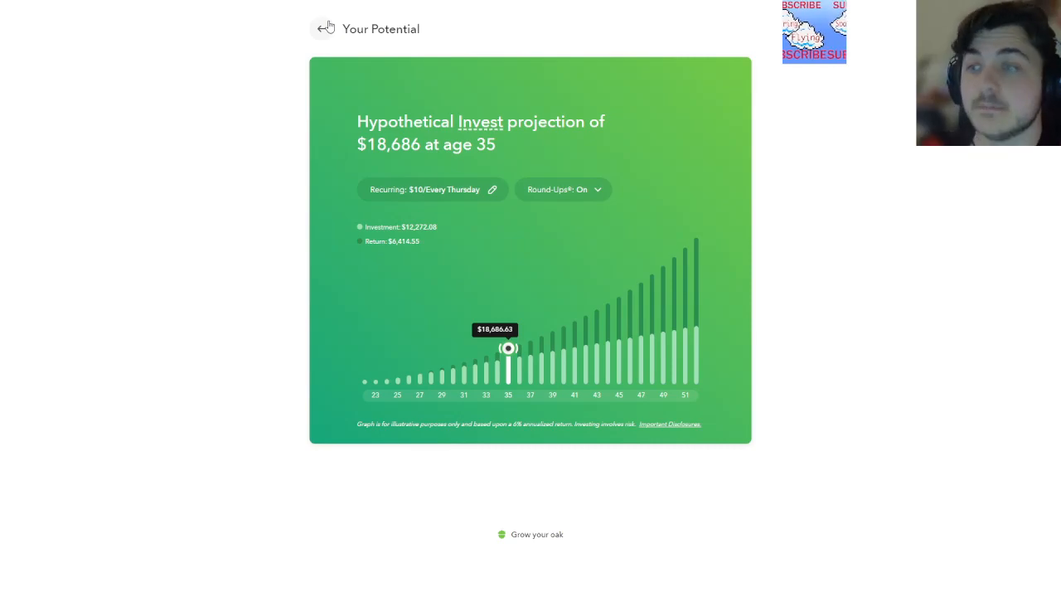
Return to the Acorns home overview and scroll through accounts, earned bonuses and milestones
left_click(325, 29)
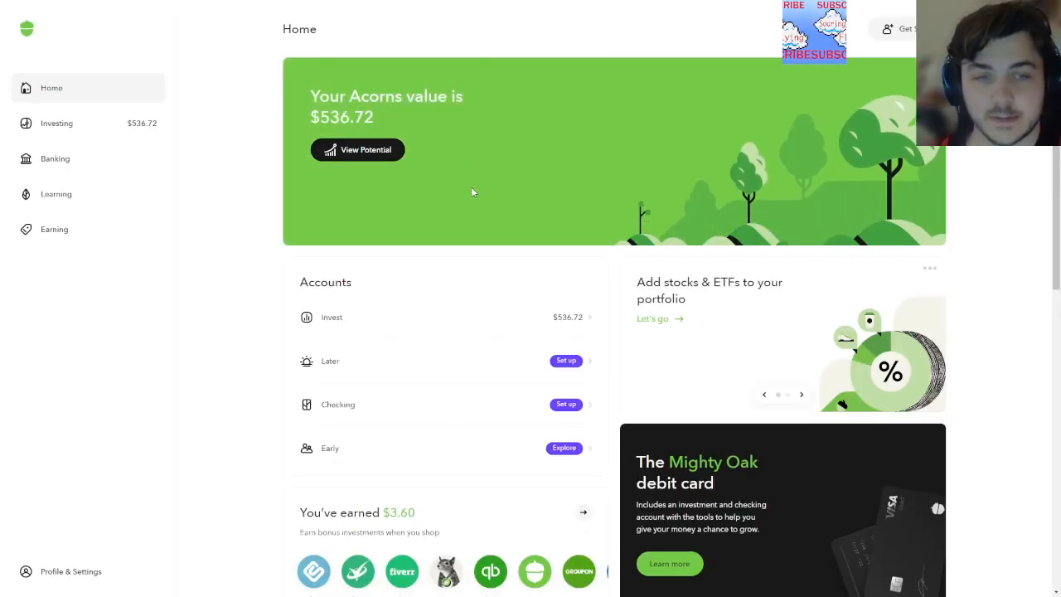
scroll("down", 3)
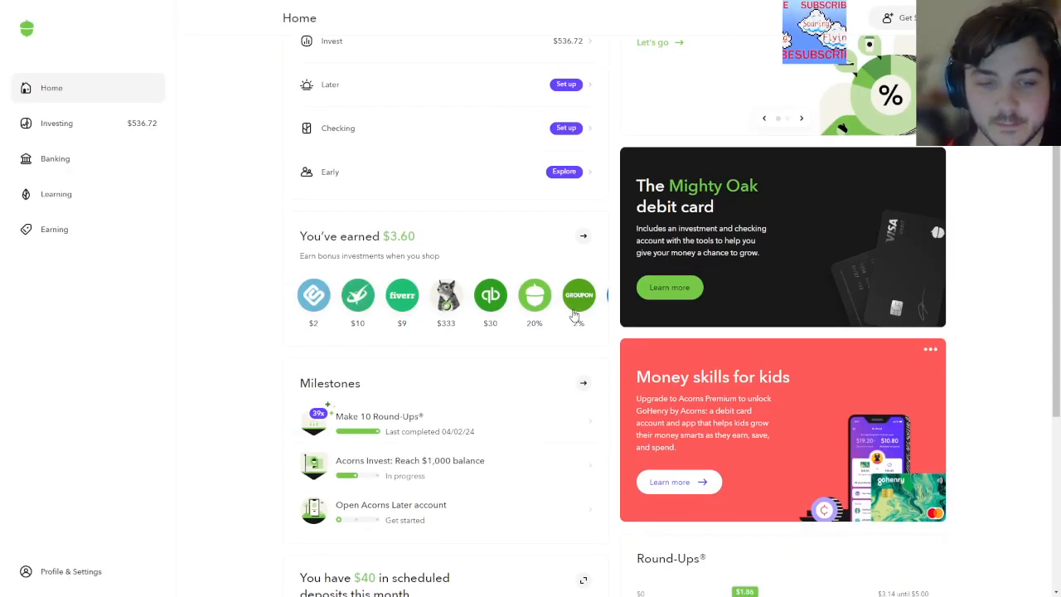
scroll("down", 3)
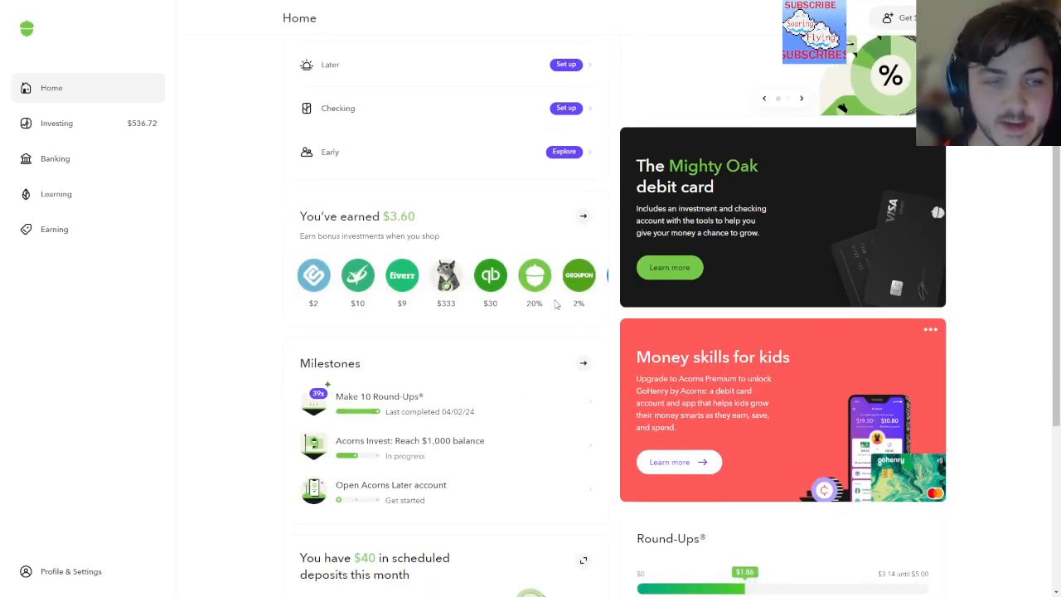
scroll("down", 3)
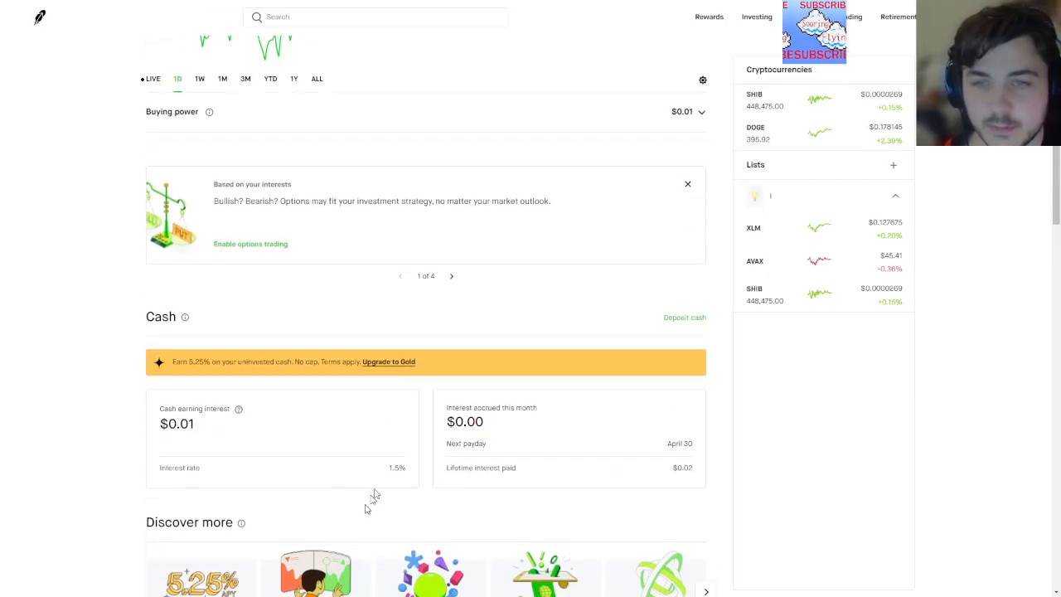
From Robinhood Cash, view the Gold upgrade offer of 5.25% APY for $5.00 a month
left_click(388, 361)
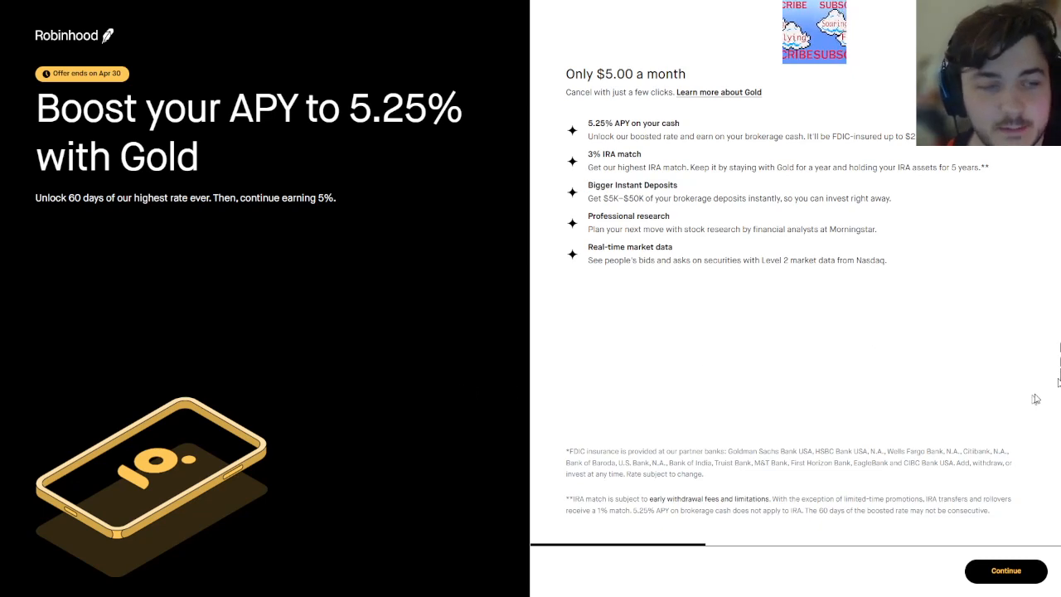
View the Robinhood Gold agreement, go back, and leave the offer without subscribing
left_click(1004, 570)
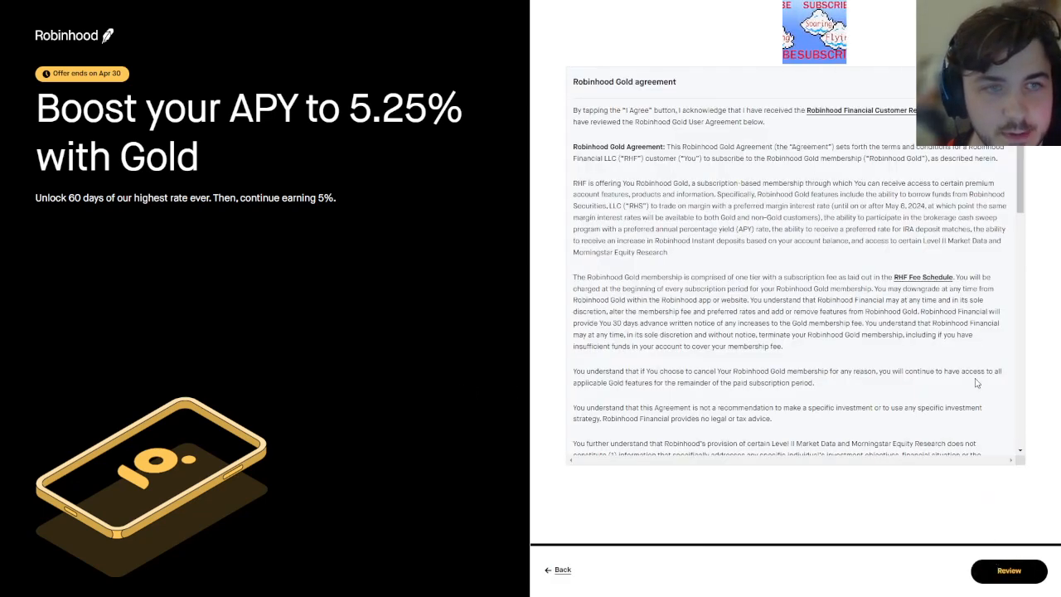
mouse_move(567, 580)
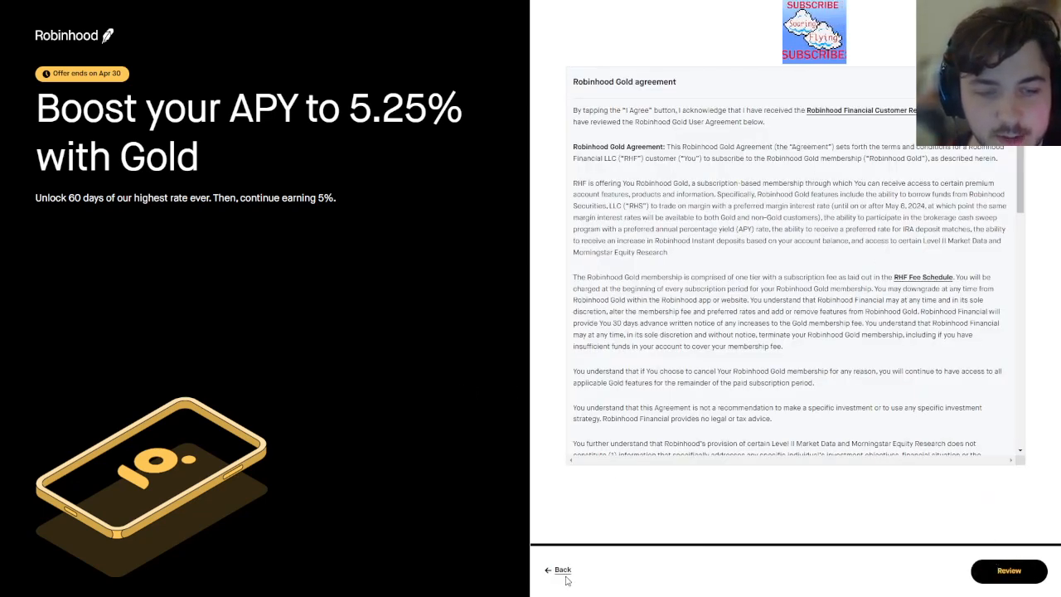
left_click(561, 570)
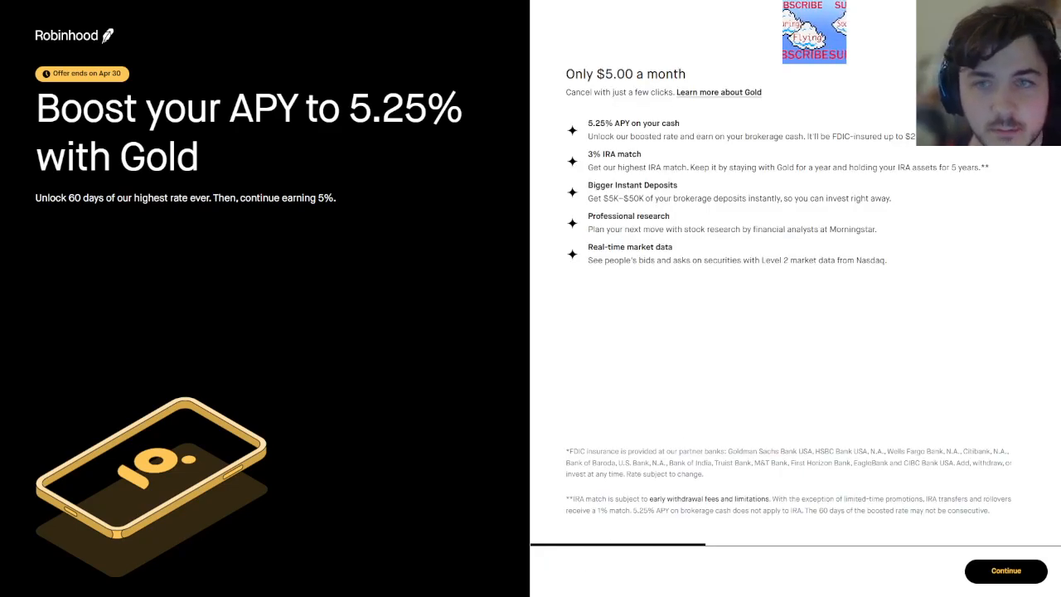
left_click(1005, 570)
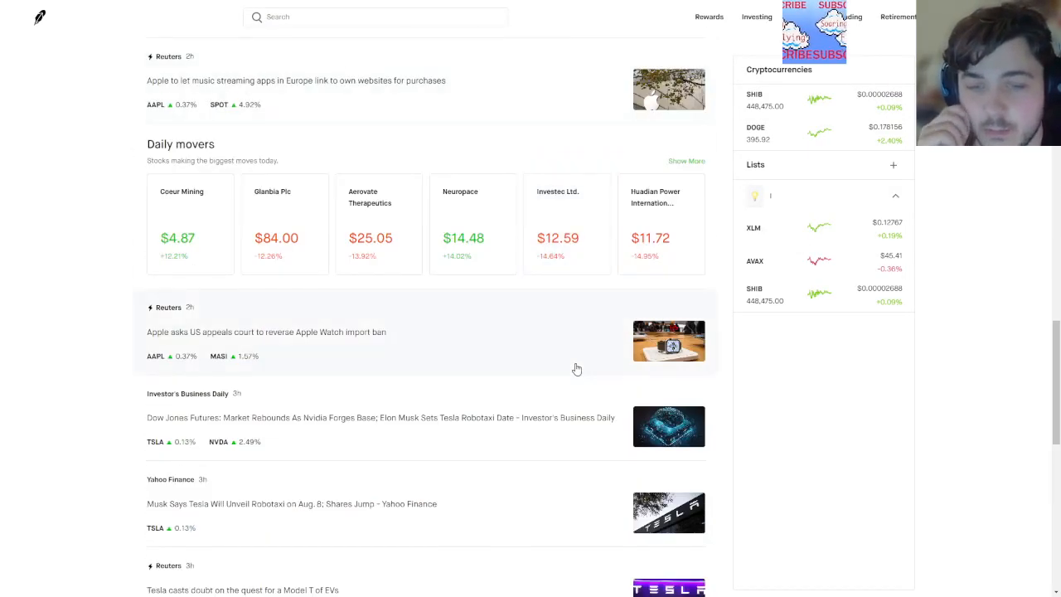
scroll("down", 3)
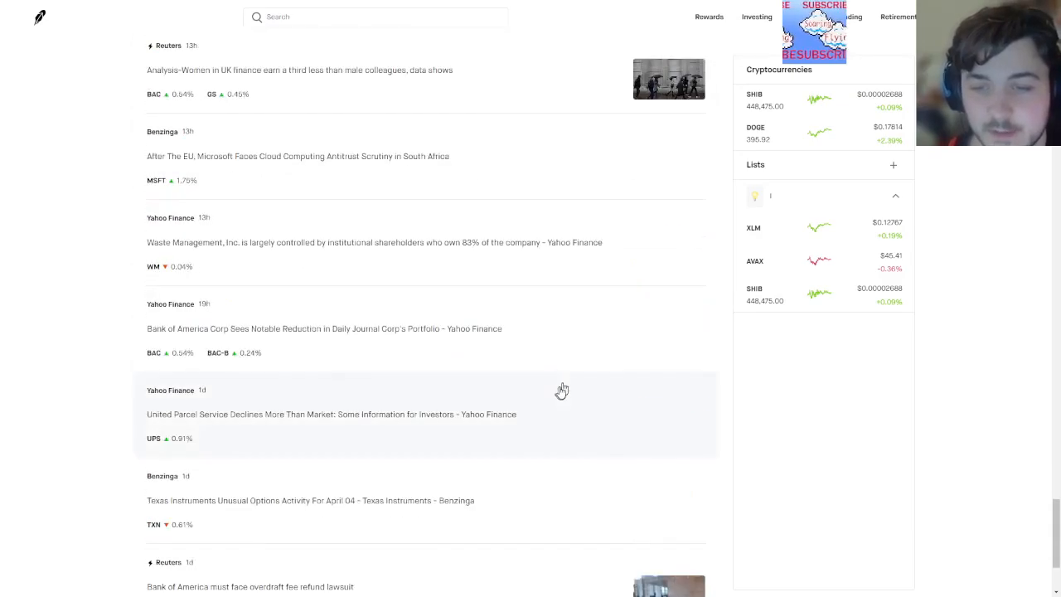
scroll("up", 3)
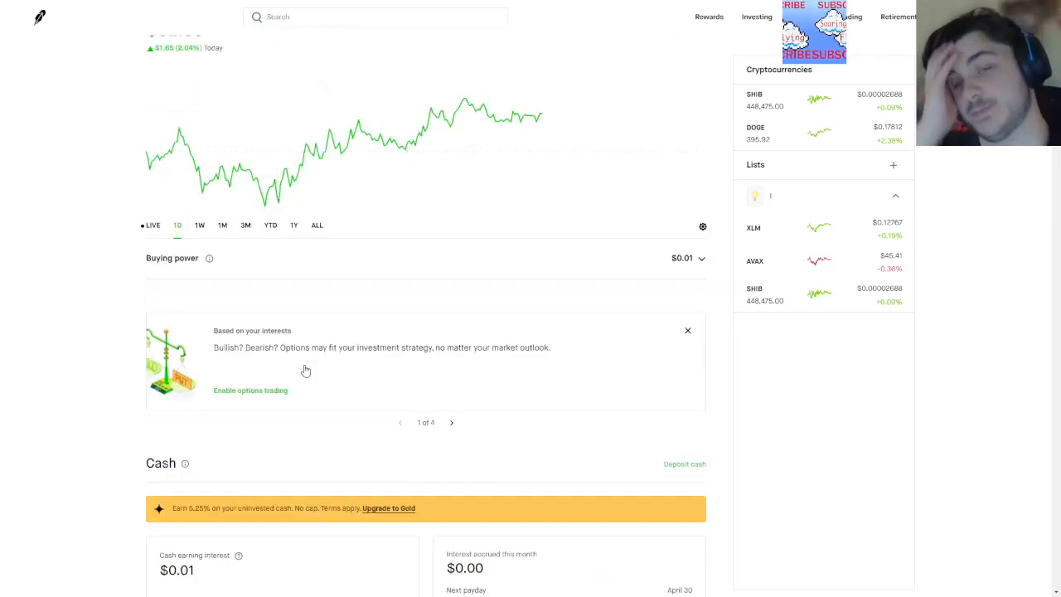
scroll("up", 3)
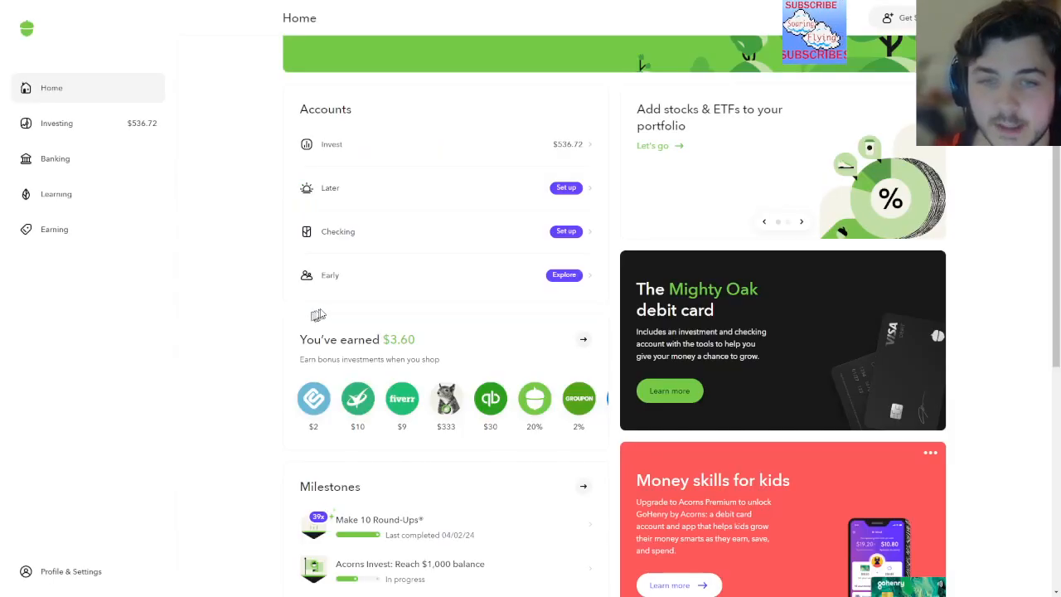
Scroll down Acorns Home and view the Investing overview with $536.72 value and $30.19 gain
scroll("down", 3)
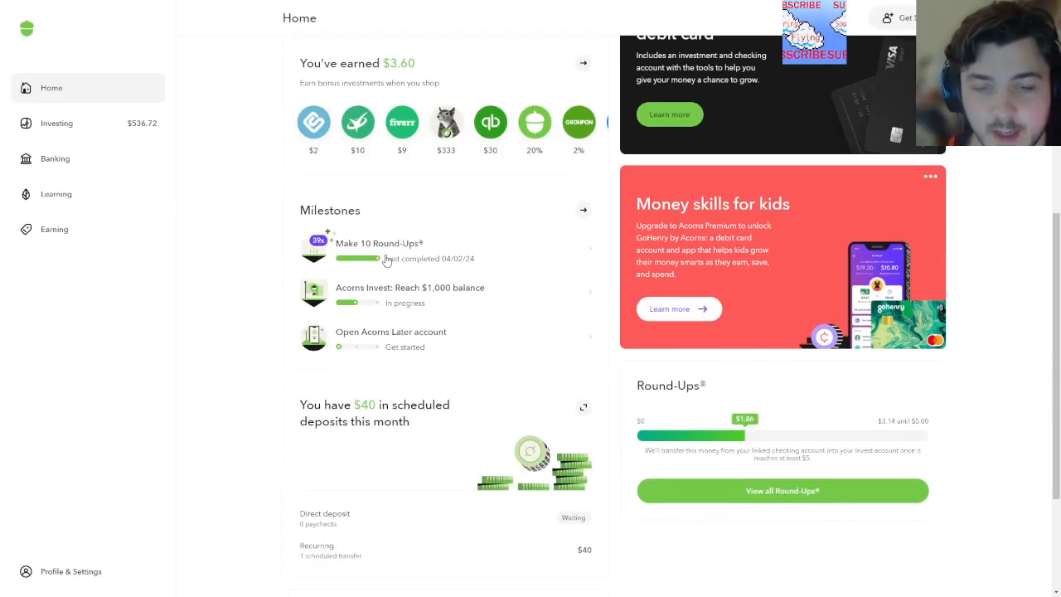
scroll("down", 3)
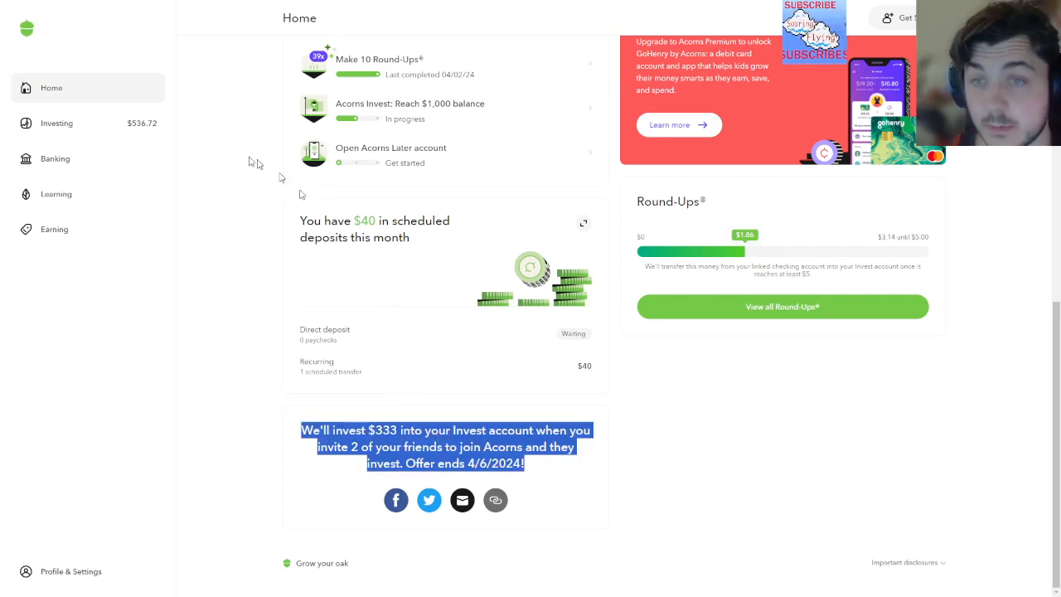
left_click(56, 123)
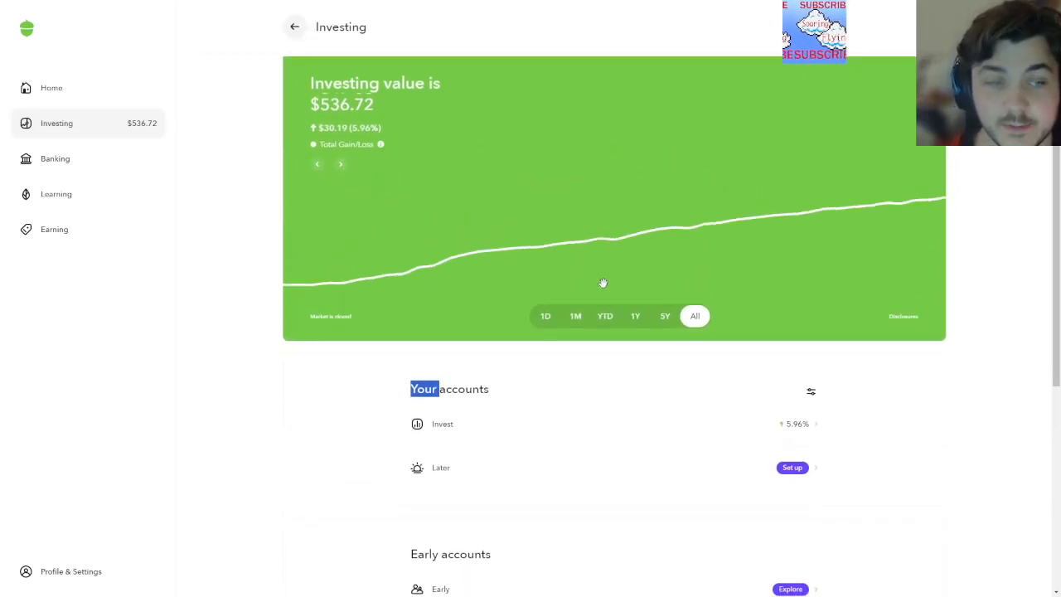
scroll("down", 3)
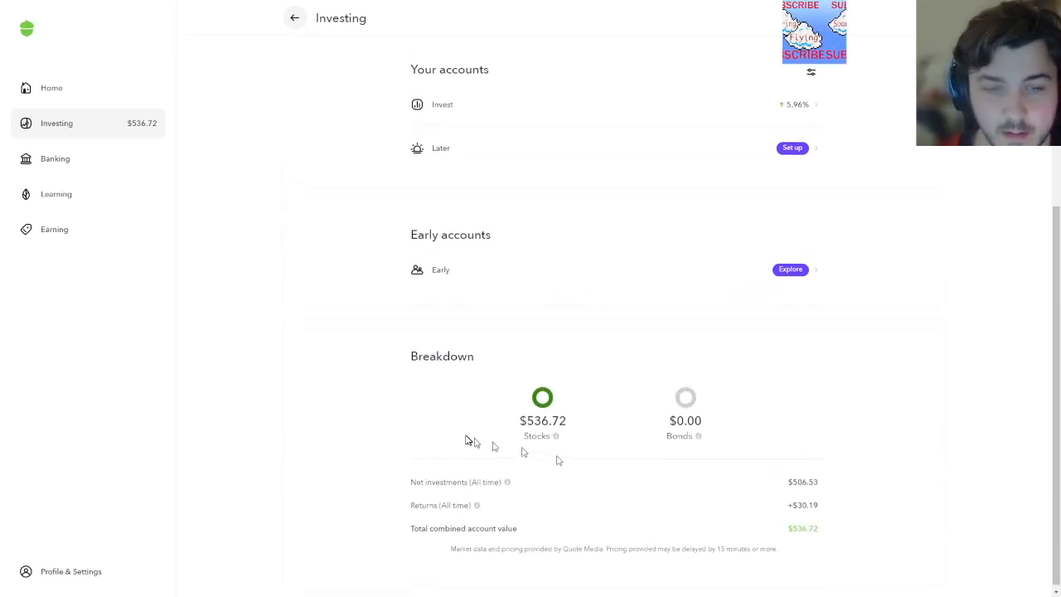
scroll("up", 3)
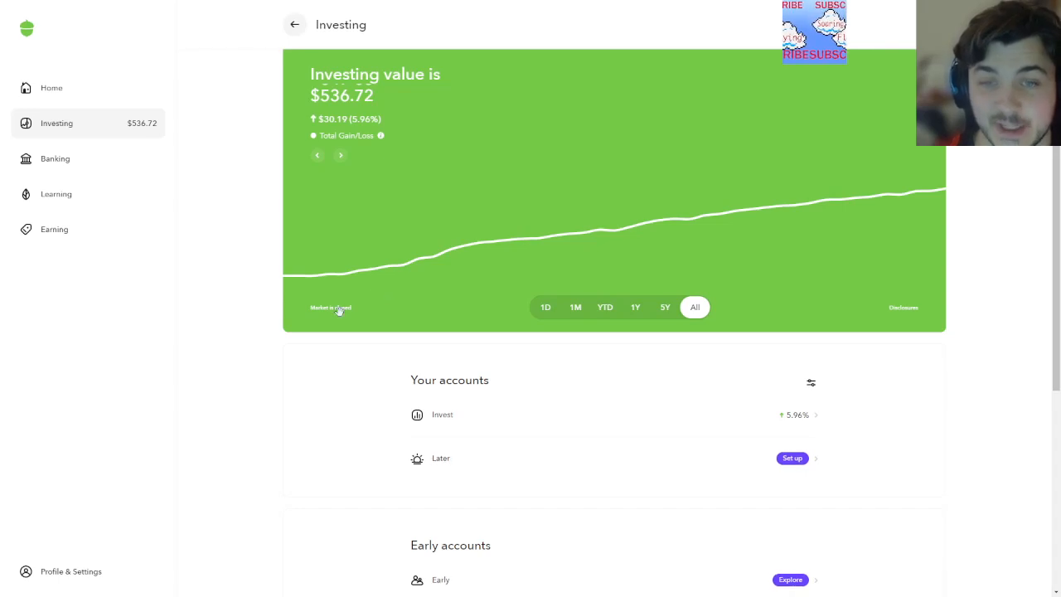
mouse_move(318, 224)
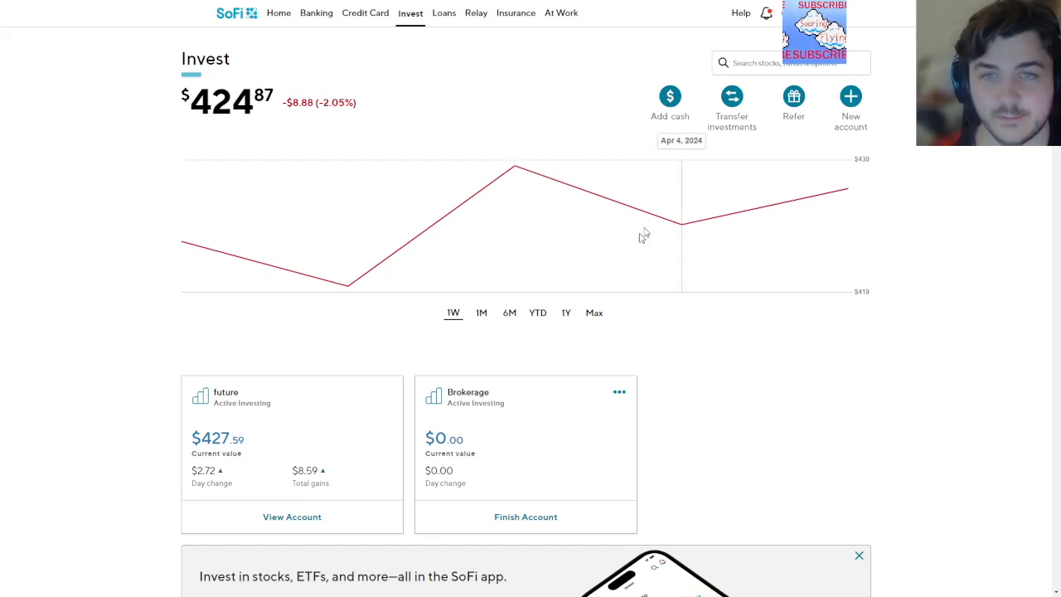
mouse_move(395, 331)
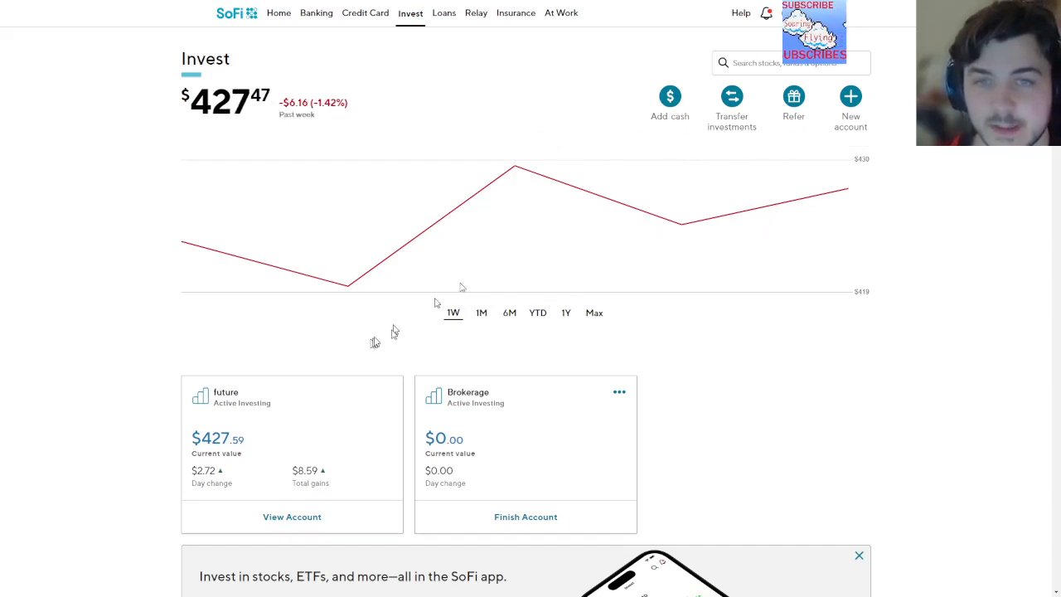
Show the SoFi Invest chart over 1M, then view the future account's $427.48 detail page
left_click(481, 312)
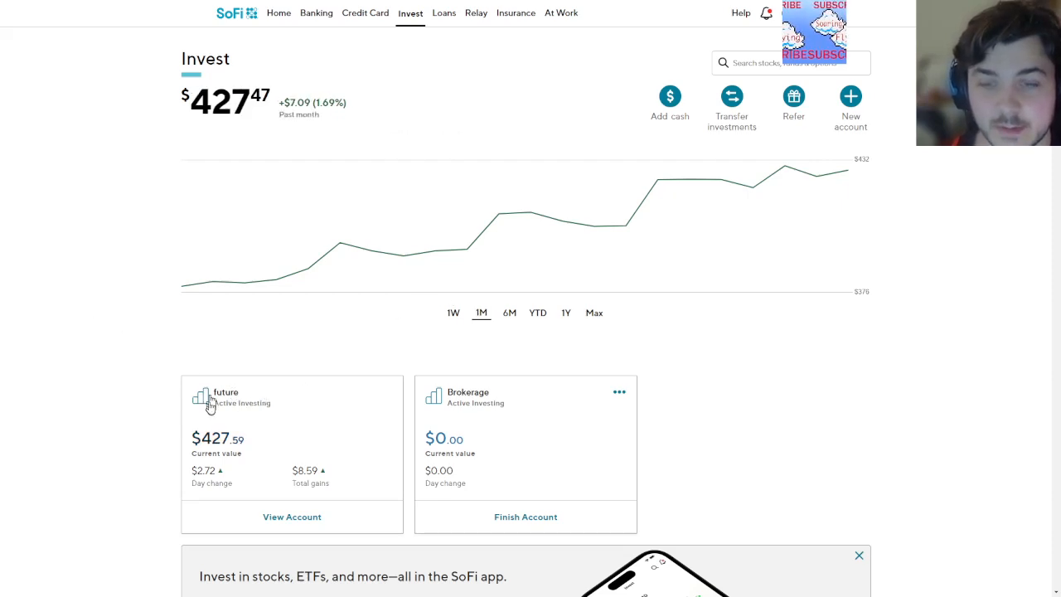
scroll("down", 3)
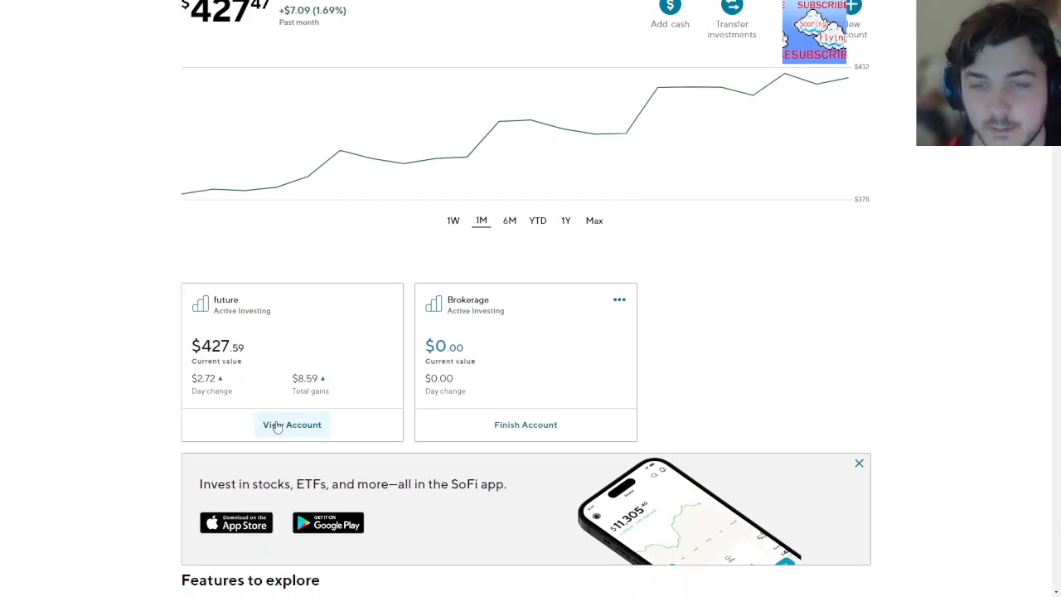
scroll("down", 3)
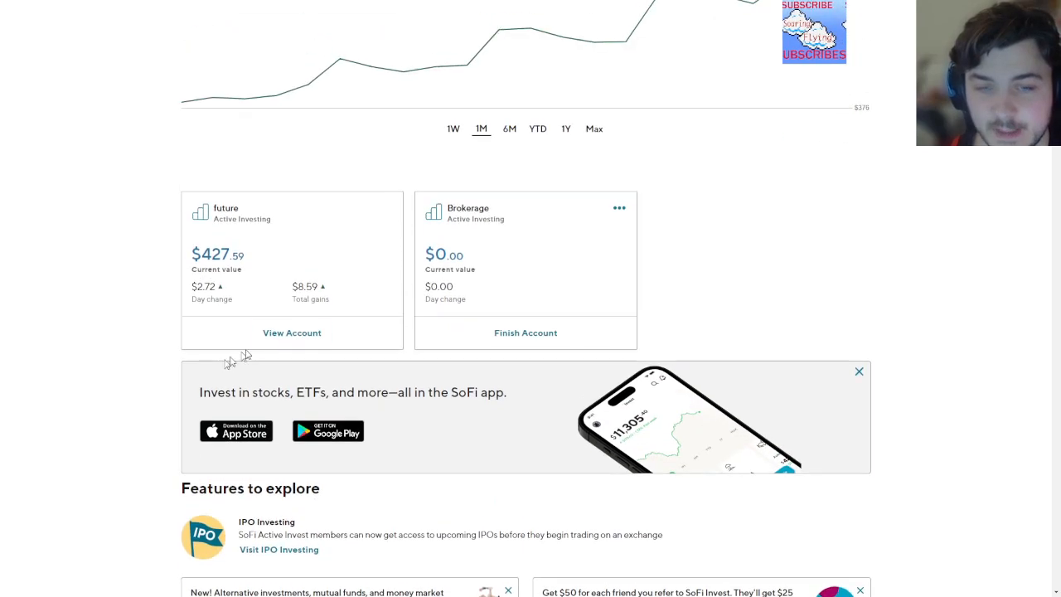
left_click(291, 331)
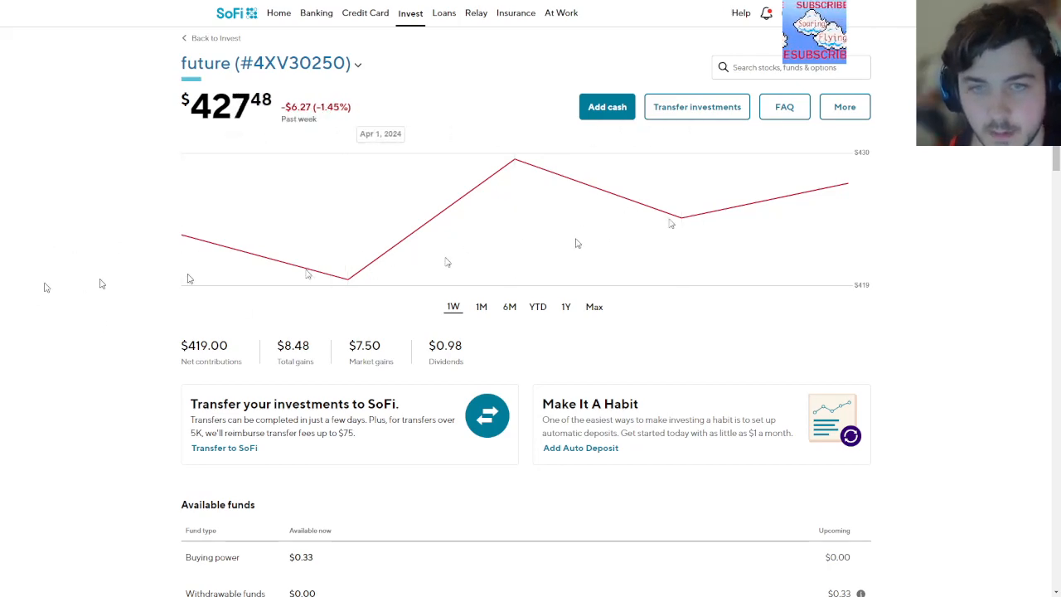
Review the future account's holdings and recent activity, then view the SPGI S&P Global stock page
scroll("down", 3)
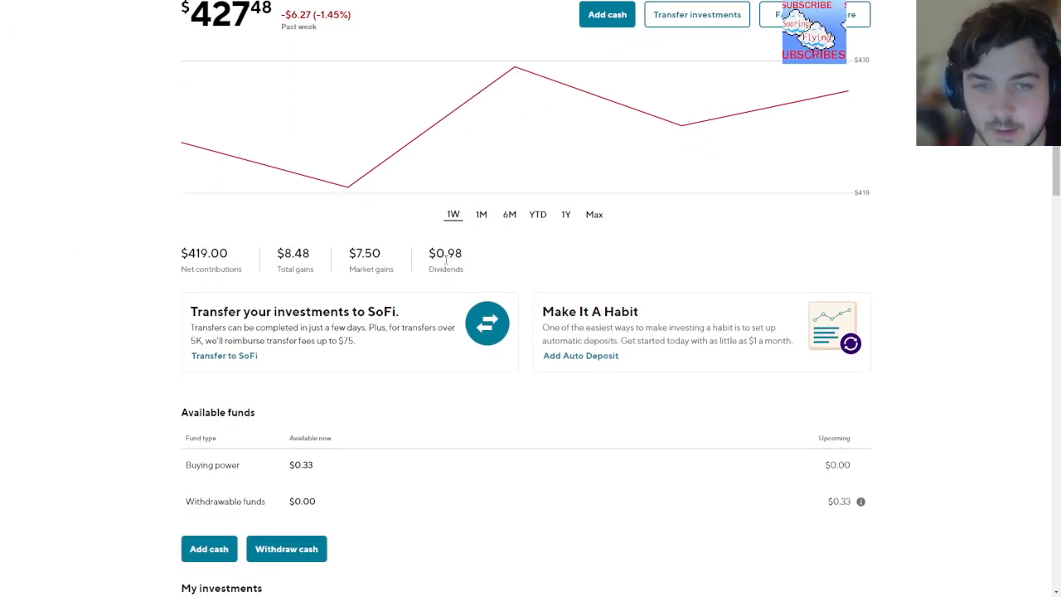
scroll("down", 3)
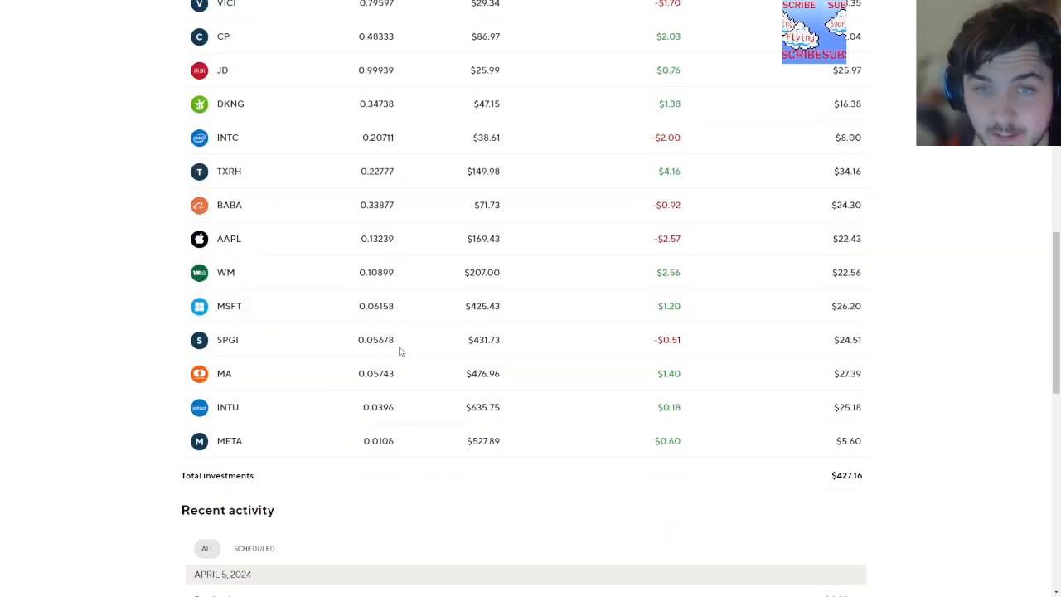
scroll("down", 3)
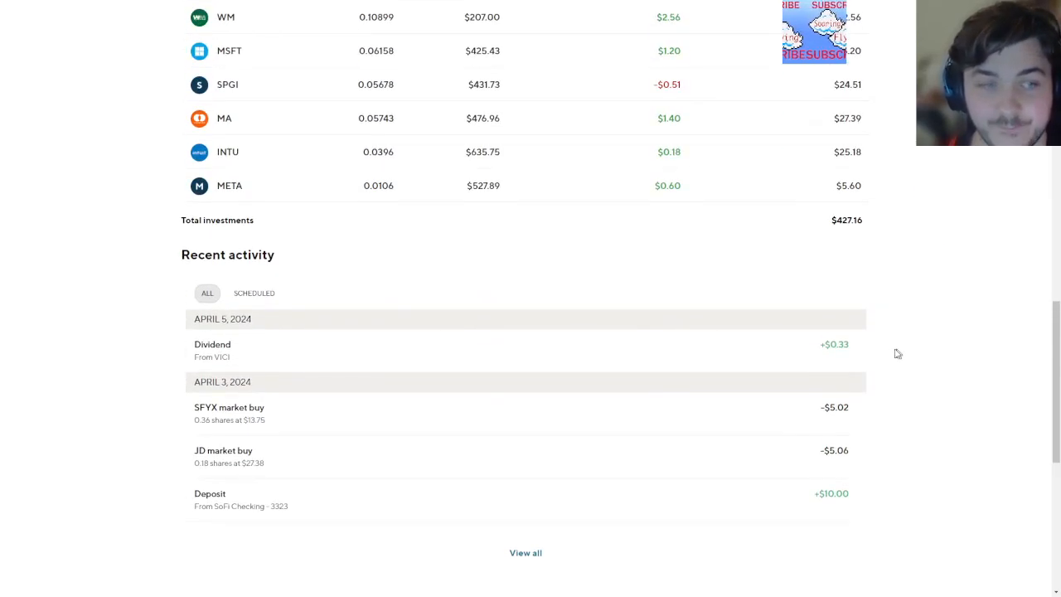
mouse_move(795, 368)
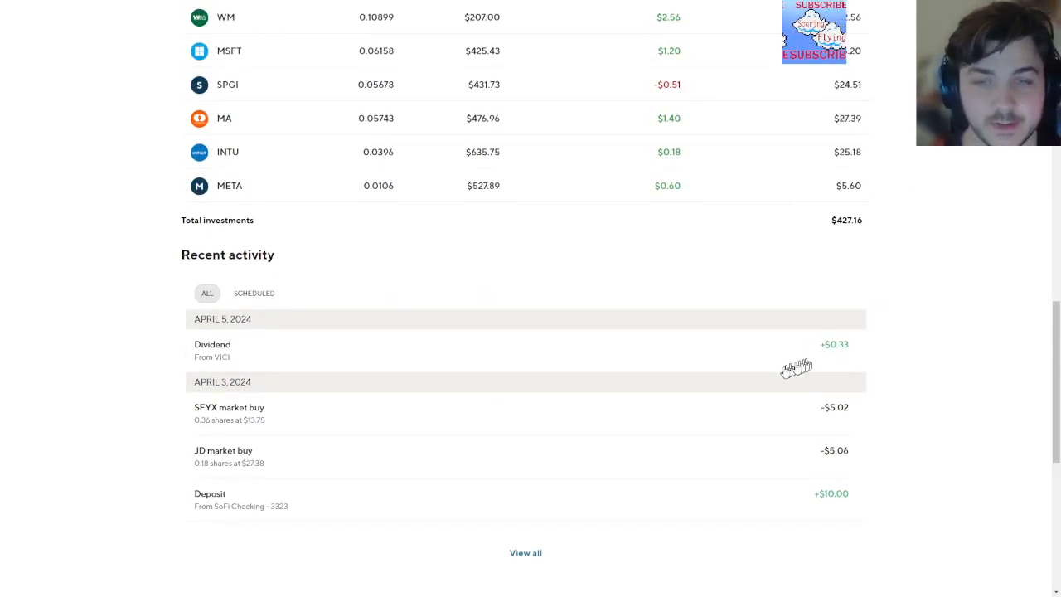
scroll("up", 3)
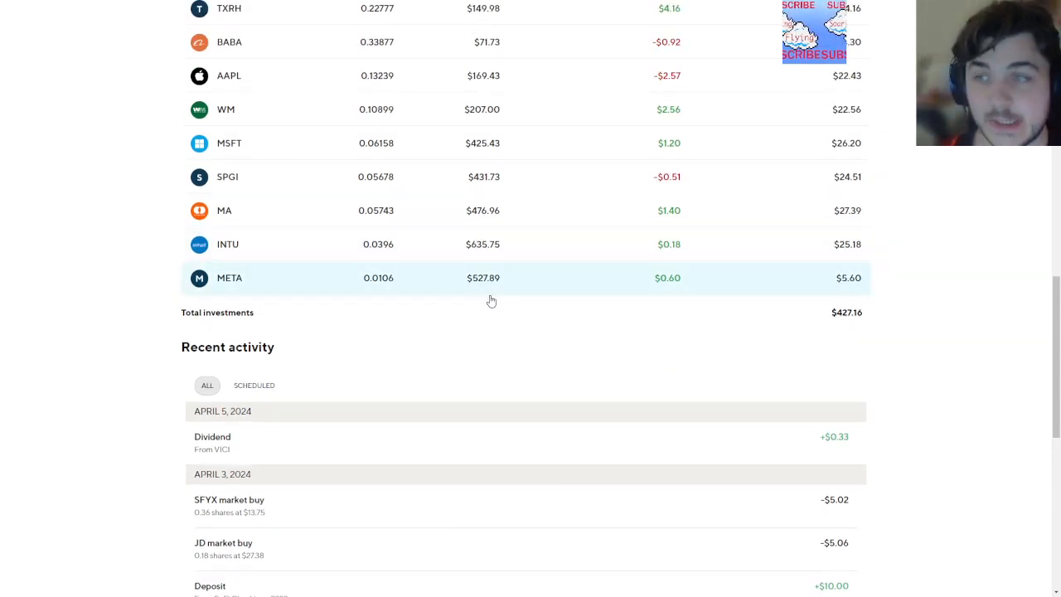
scroll("up", 3)
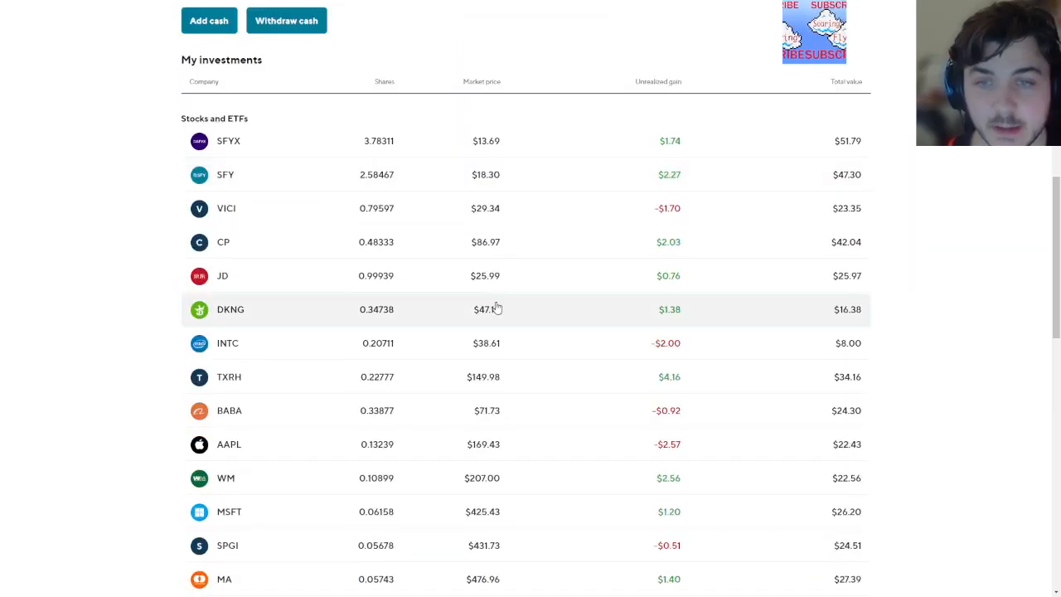
mouse_move(575, 226)
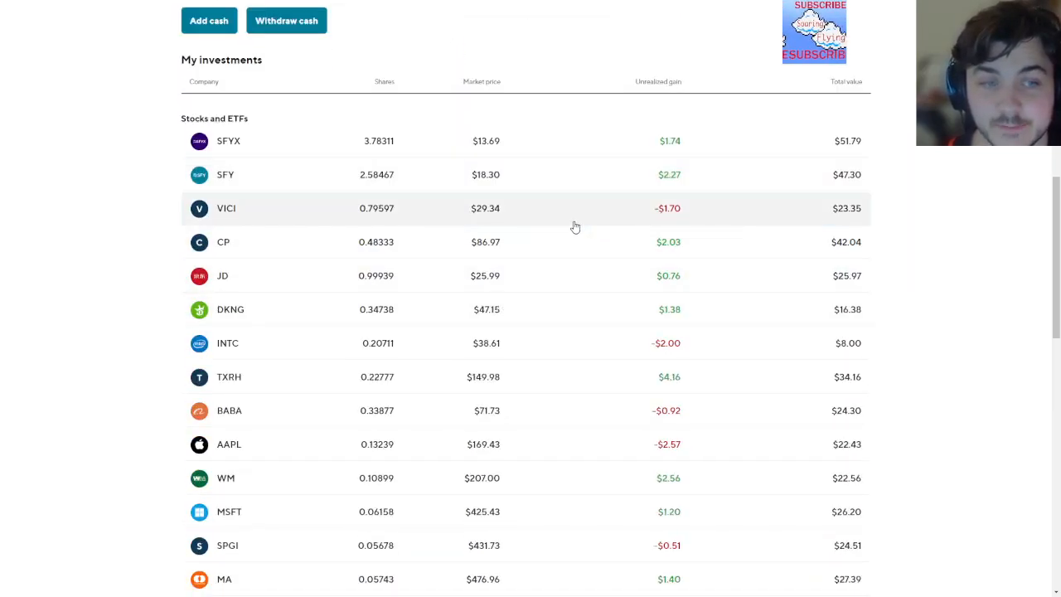
scroll("down", 3)
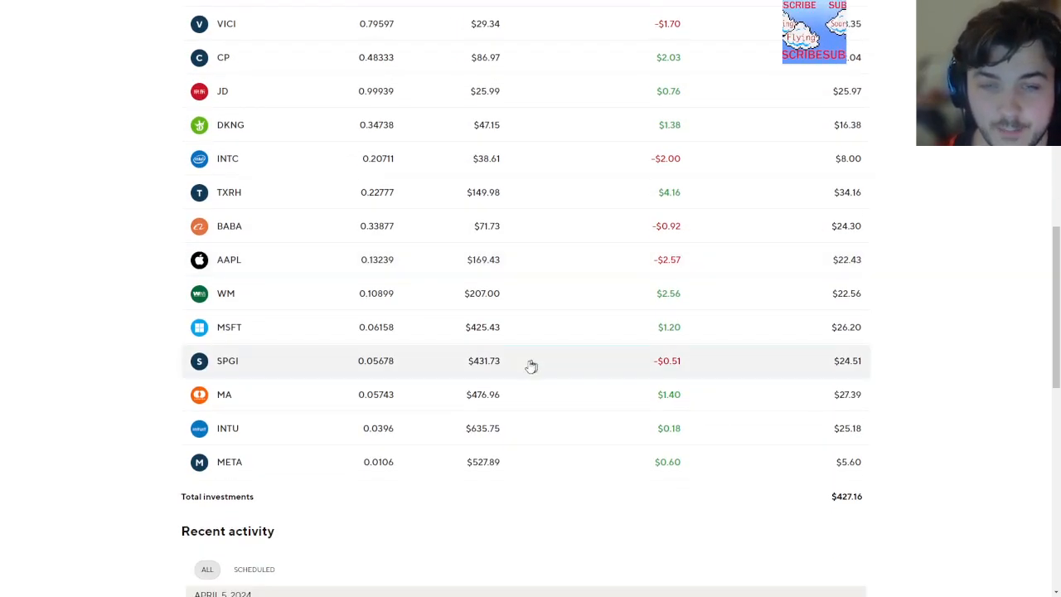
mouse_move(560, 232)
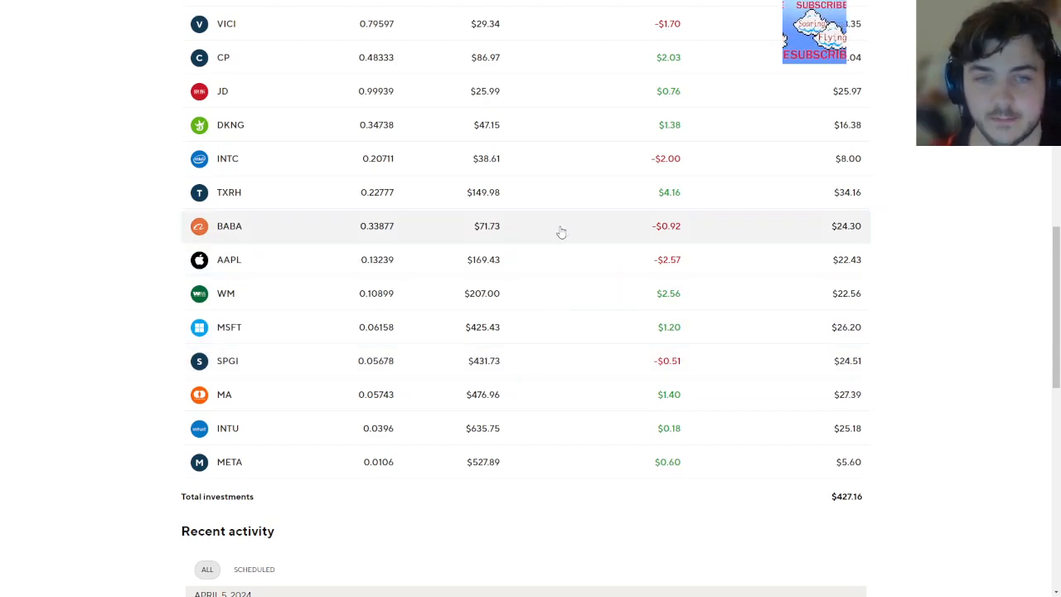
mouse_move(543, 356)
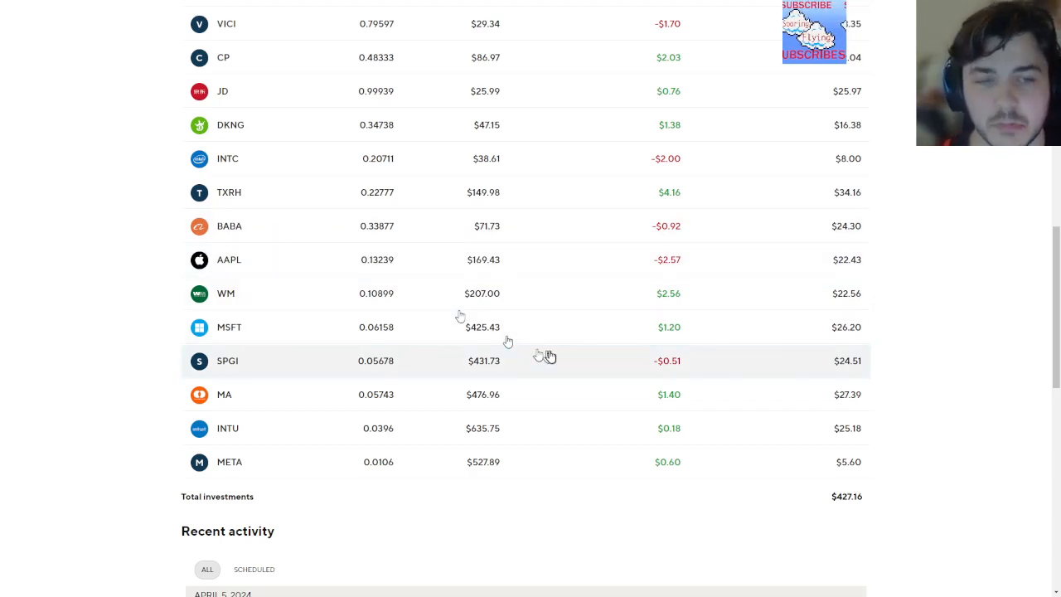
left_click(227, 362)
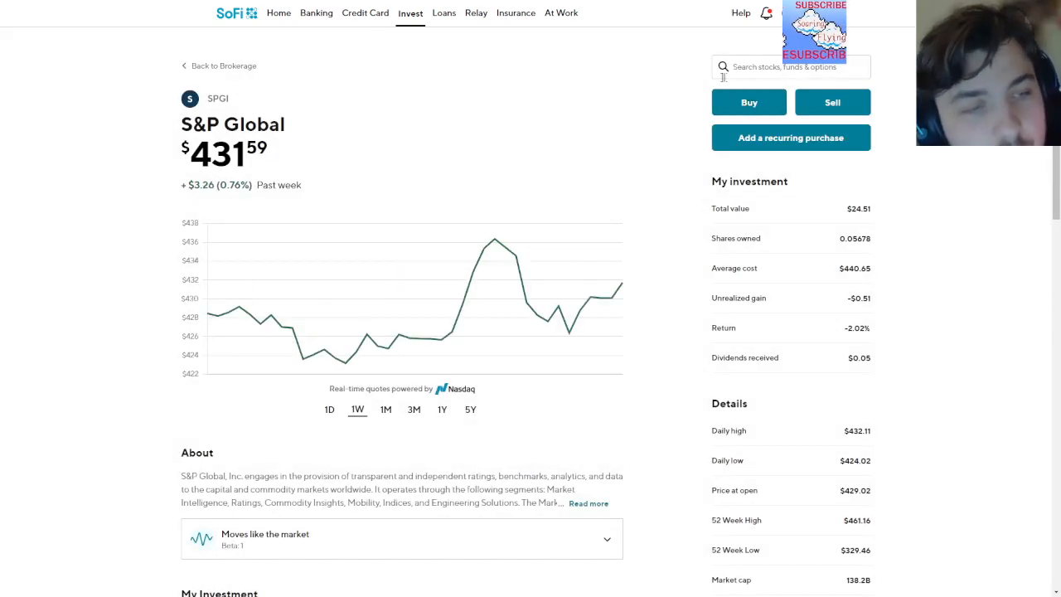
Scroll the S&P Global page through its chart, $24.51 holding, news and disclosures
scroll("down", 3)
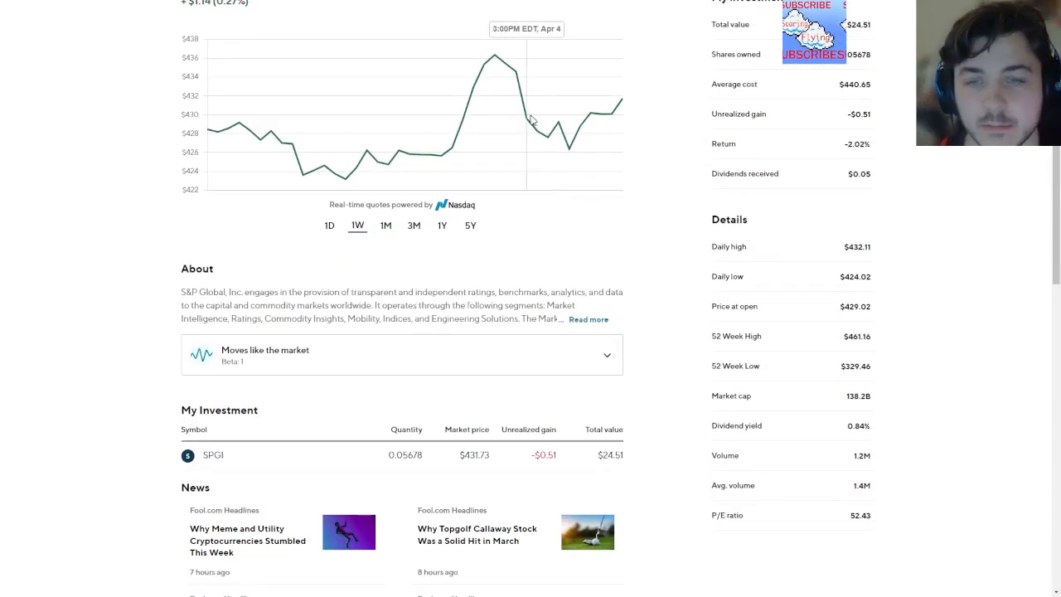
scroll("down", 3)
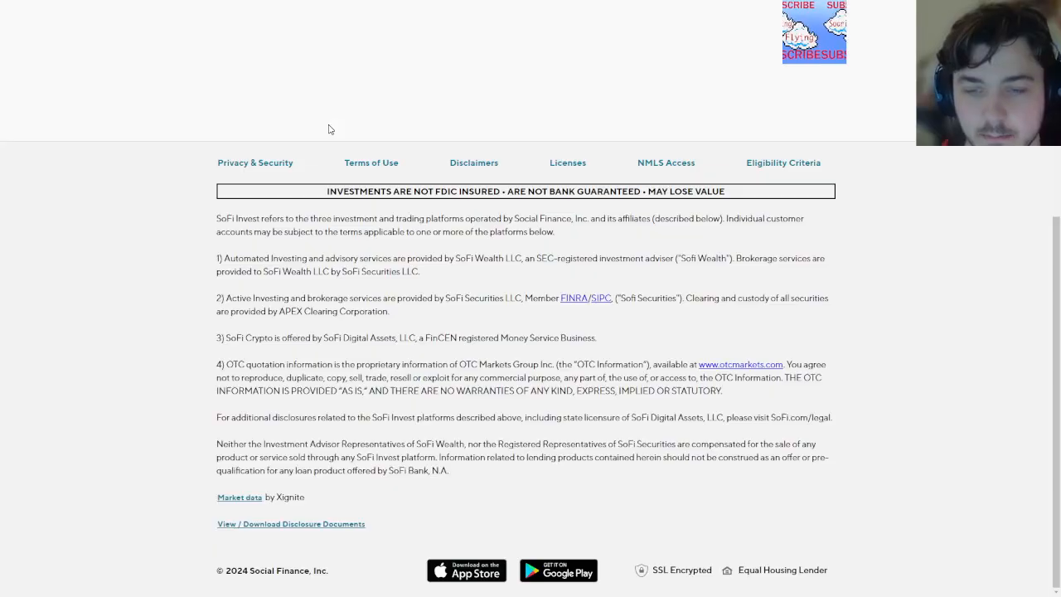
Back on the future account page, scroll through the $427.16 stock and ETF holdings table
scroll("up", 3)
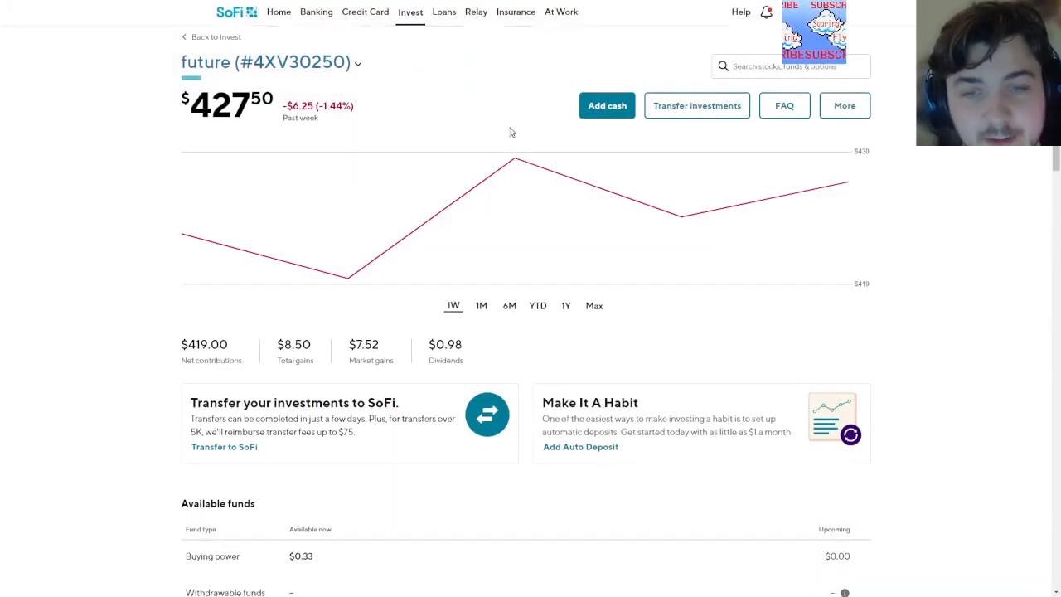
scroll("down", 3)
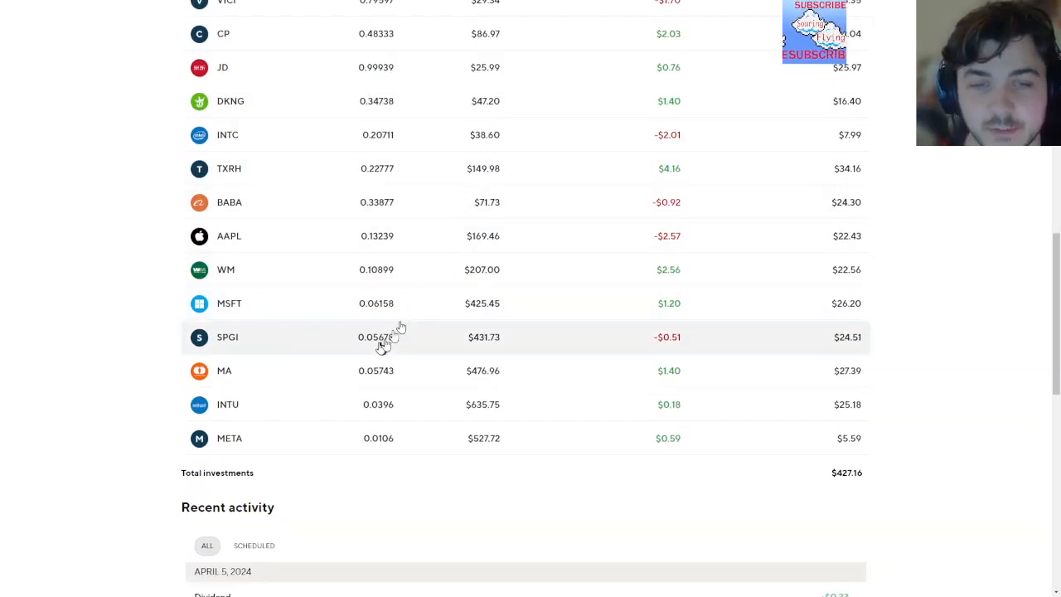
mouse_move(318, 323)
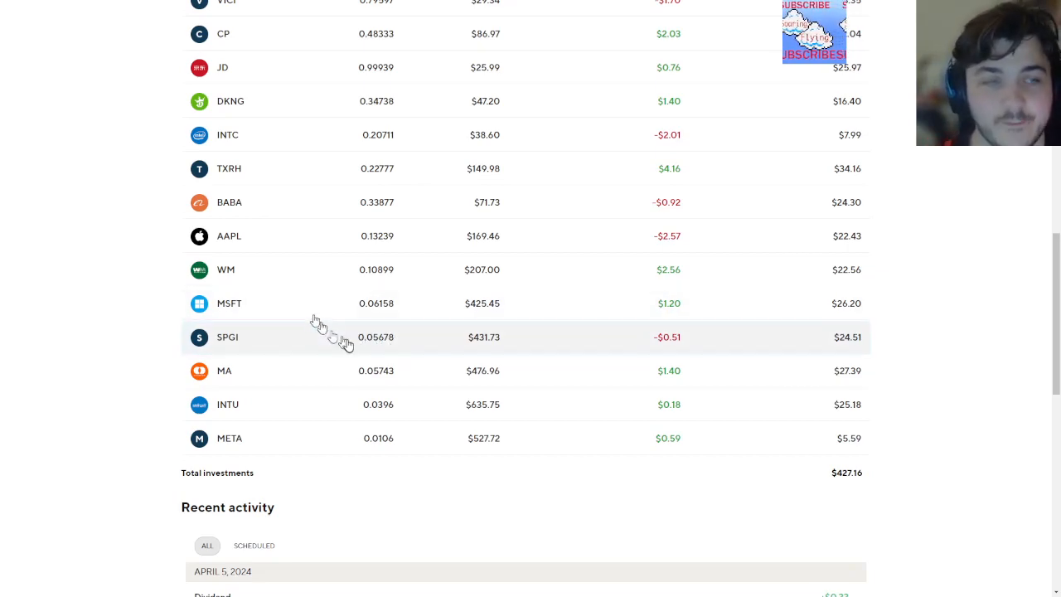
mouse_move(358, 338)
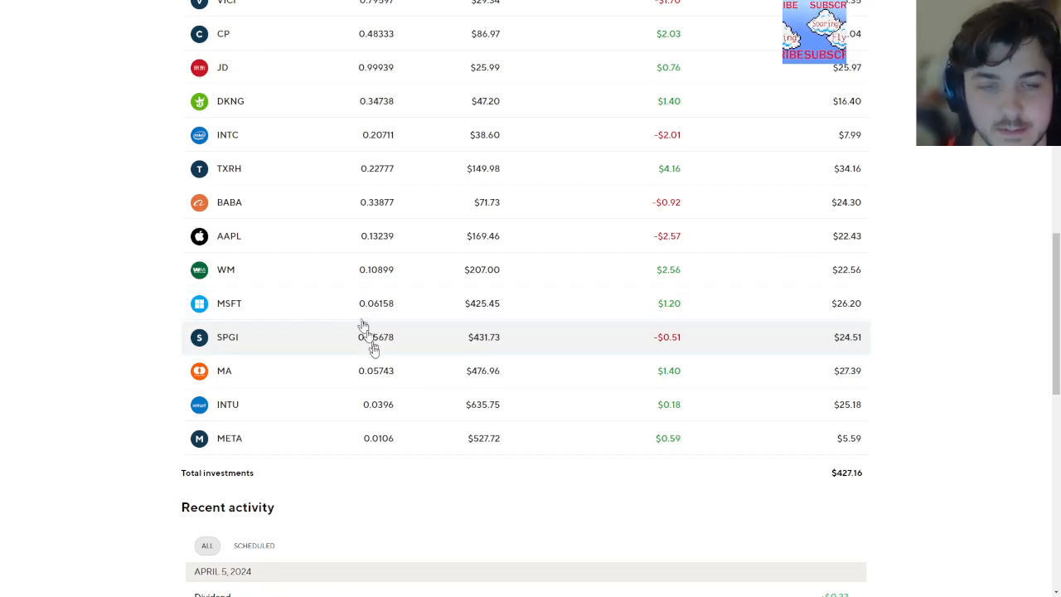
mouse_move(358, 335)
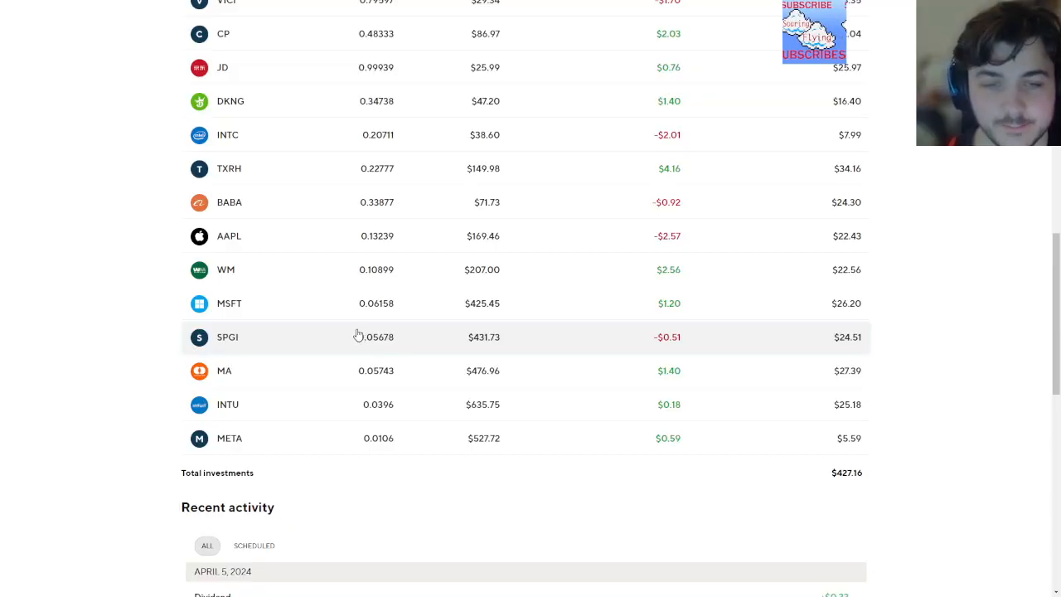
scroll("up", 3)
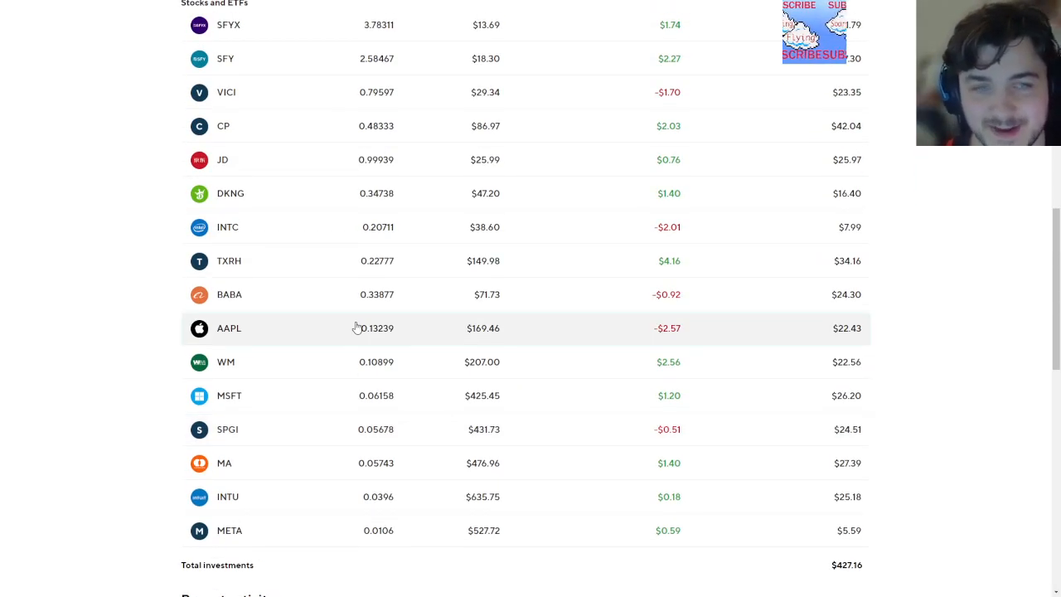
mouse_move(537, 202)
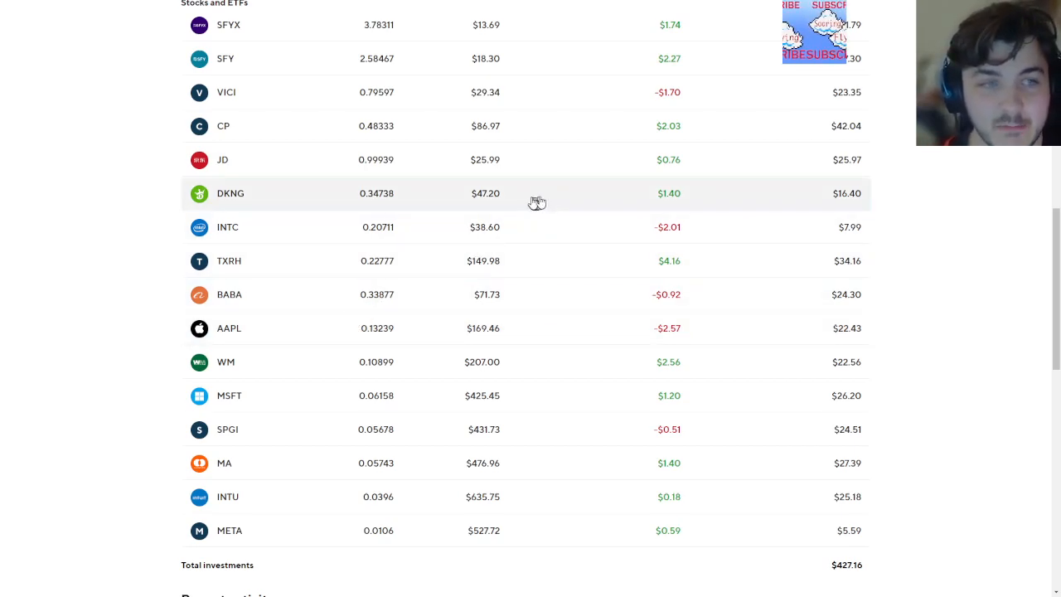
mouse_move(388, 297)
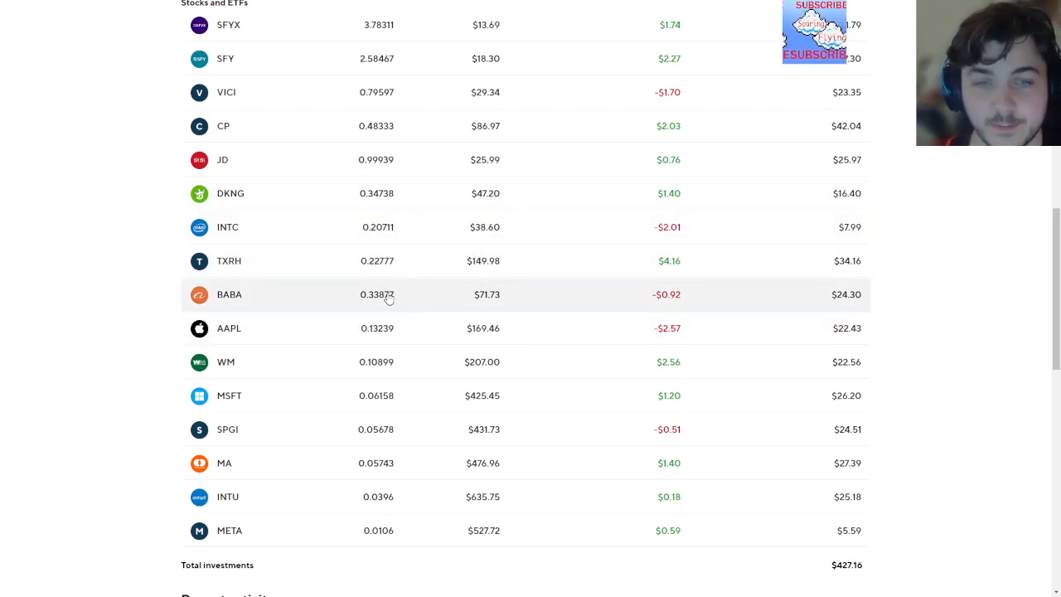